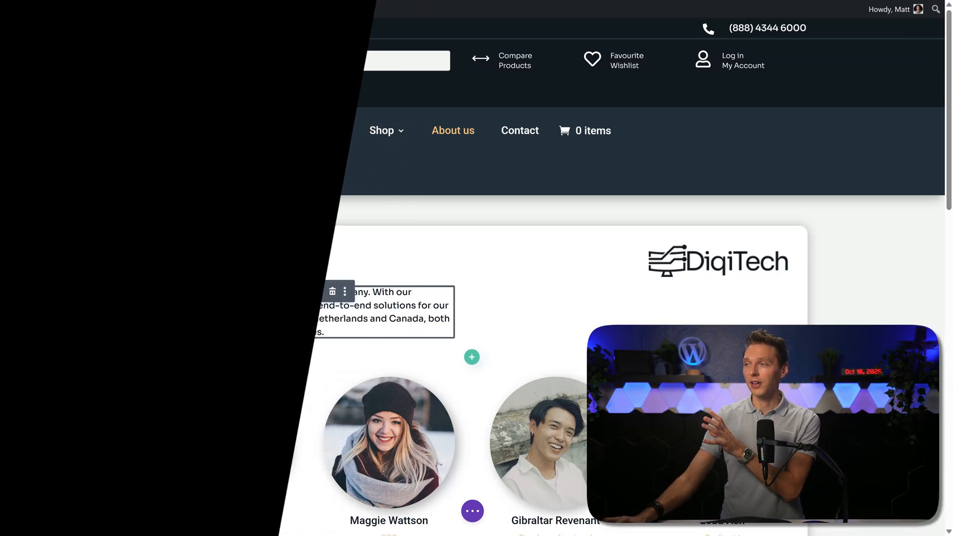
- Leave the DigiTech About us page preview for a blank new browser tab
left_click(471, 356)
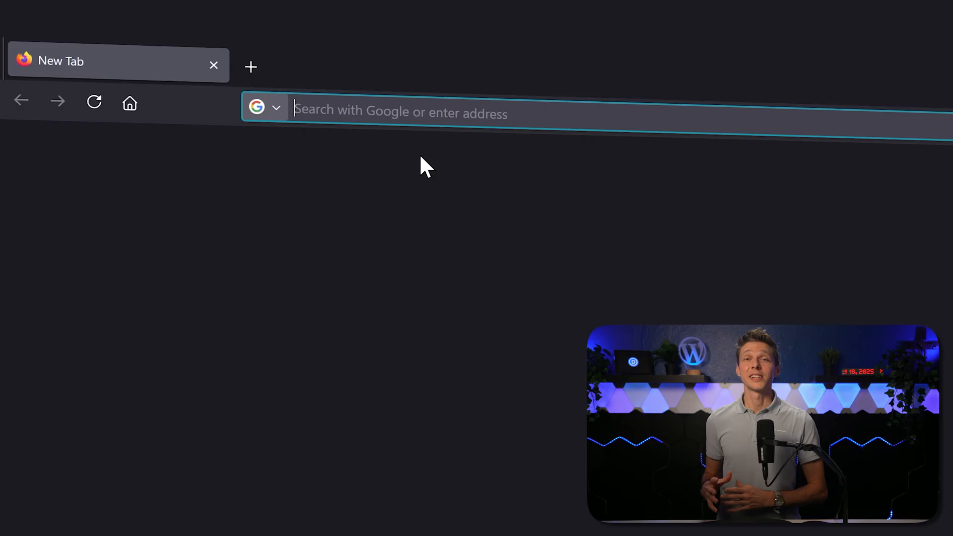
- Enter wp.discount/divi in the new tab's address bar to load the discount page
type("wp.discount/divi")
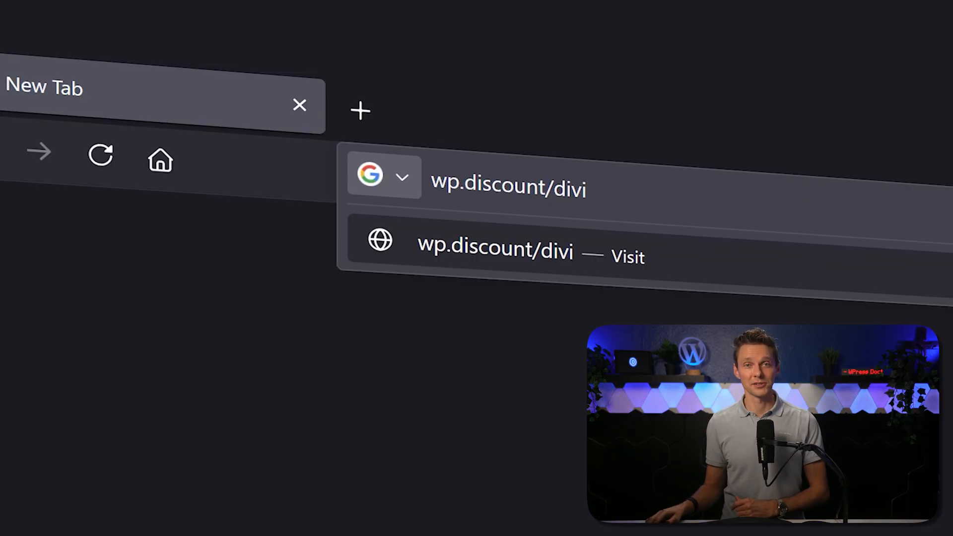
key("Enter")
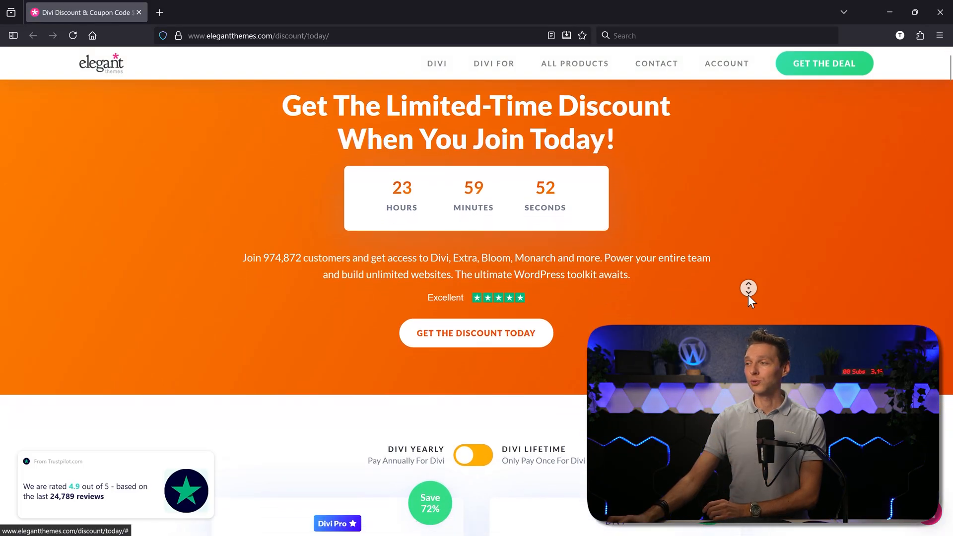
- Dismiss the add-on offers, choose bank payment and accept the Divi Lifetime purchase terms
scroll("down", 3)
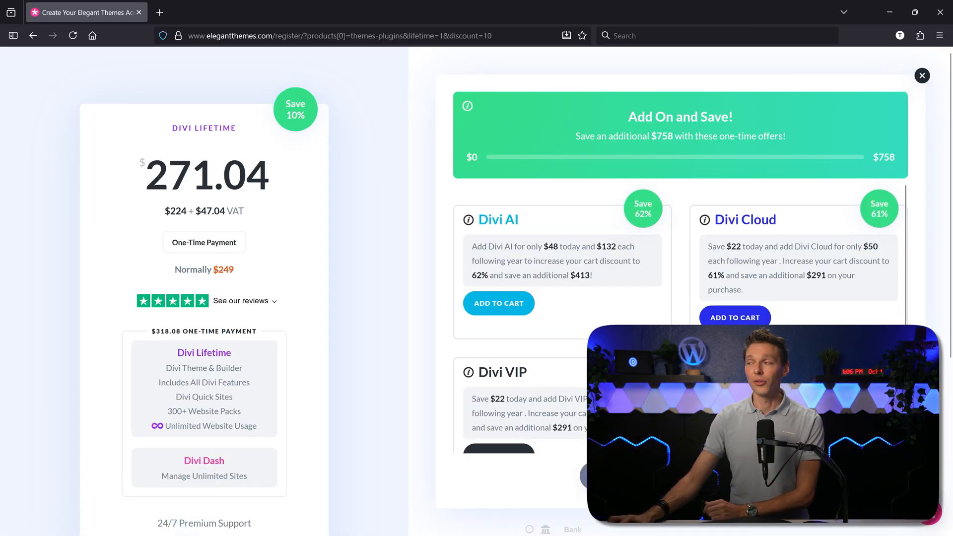
left_click(921, 76)
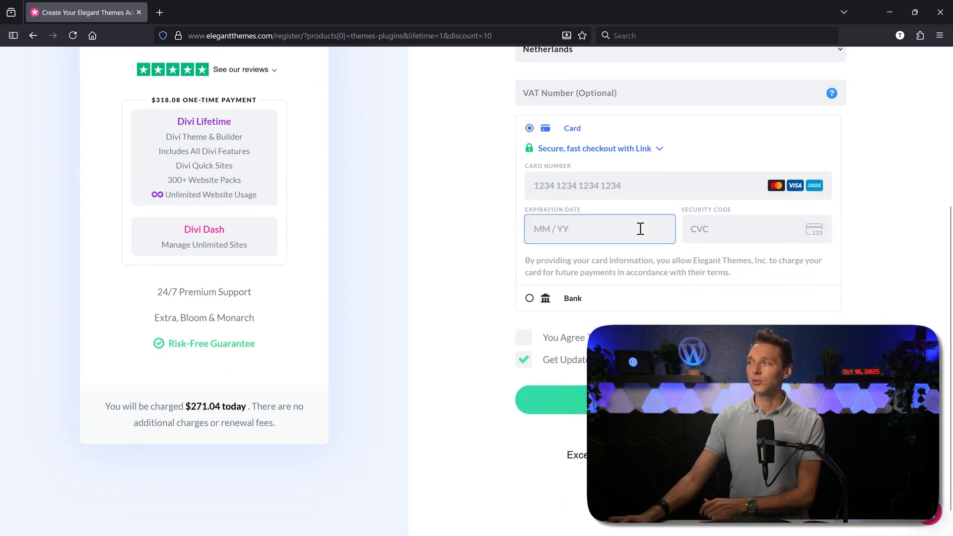
left_click(530, 298)
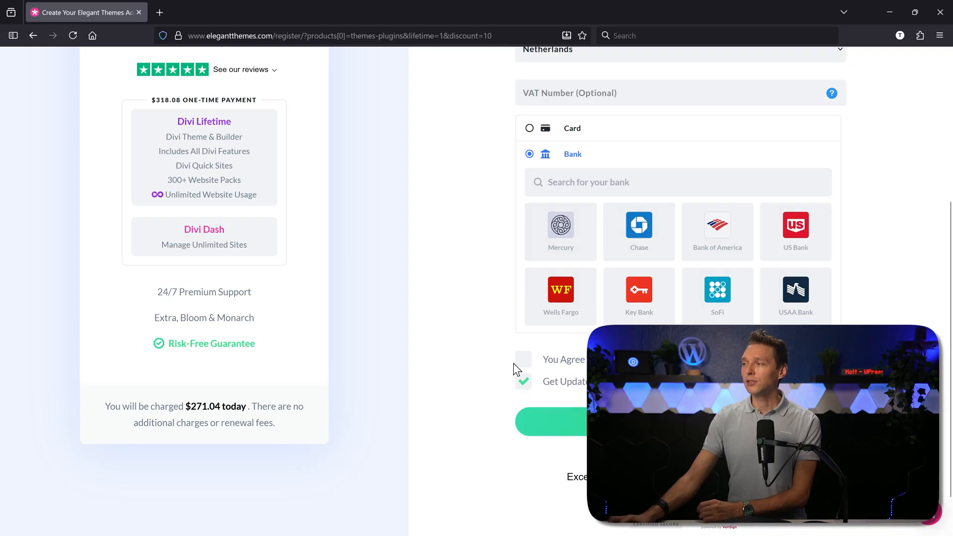
left_click(522, 359)
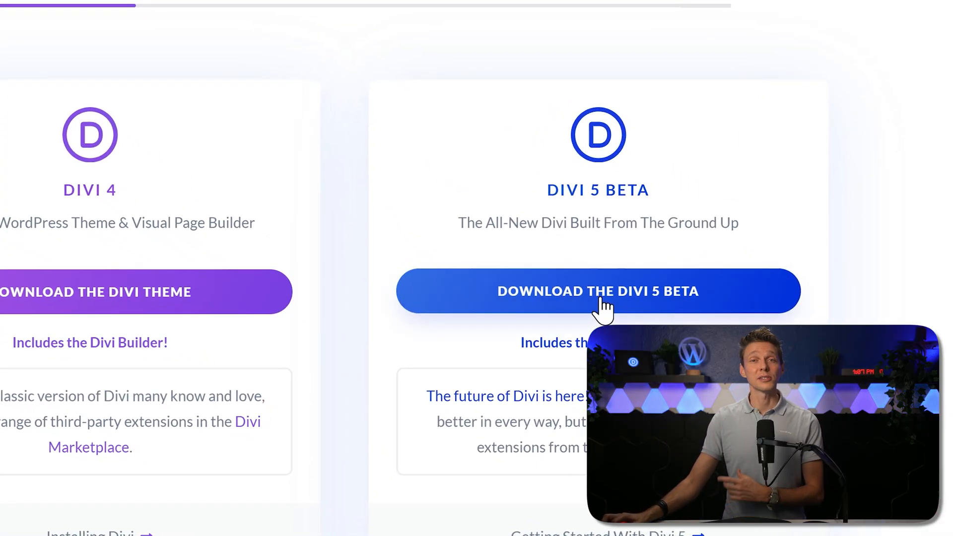
- Download the Divi 5 Beta and reach WordPress's Upload Theme form
left_click(597, 290)
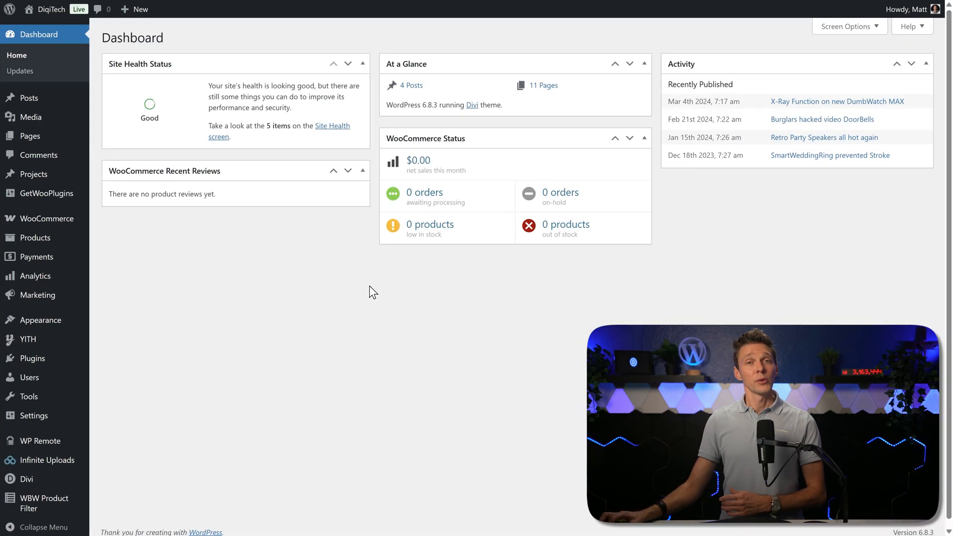
mouse_move(36, 319)
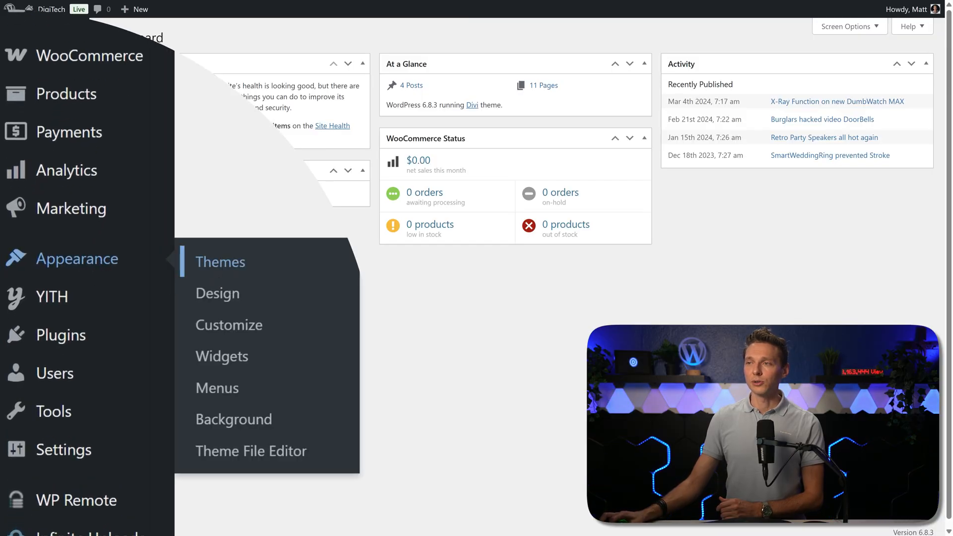
left_click(220, 262)
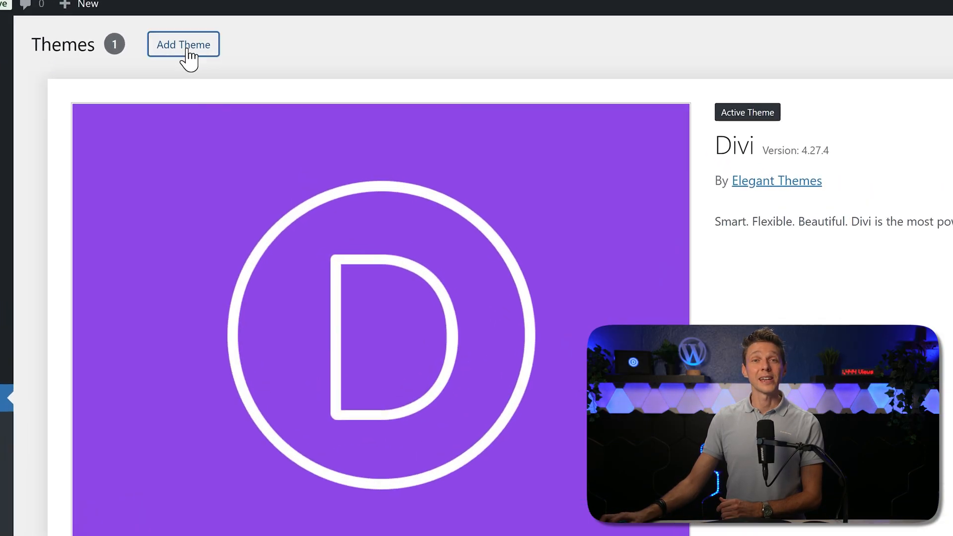
left_click(183, 44)
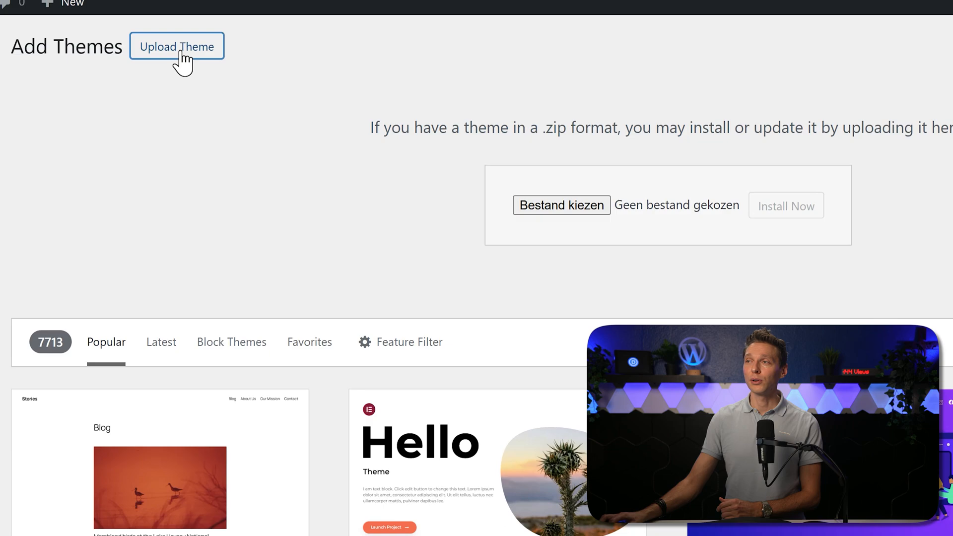
left_click(561, 205)
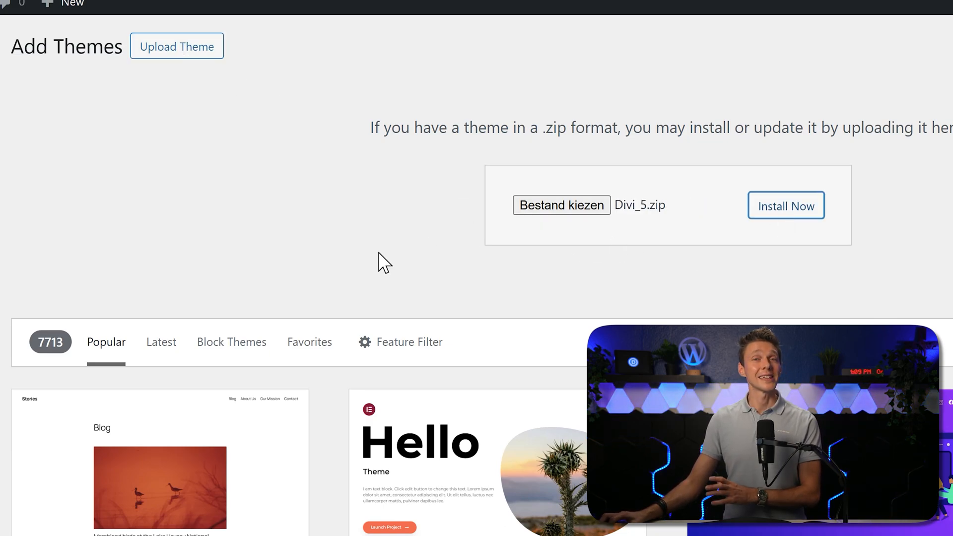
mouse_move(370, 254)
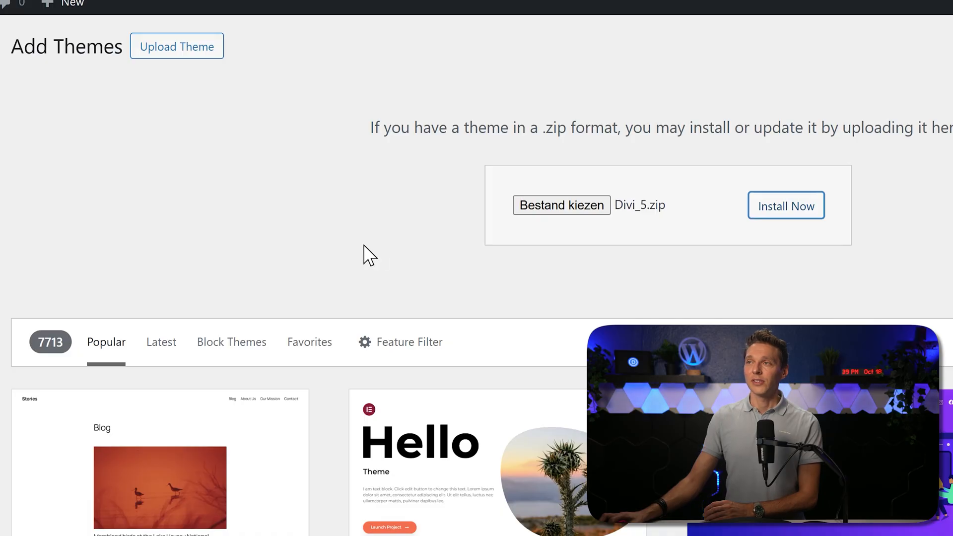
- Install Divi_5.zip and let it replace the installed Divi 4.27.4 theme
left_click(784, 205)
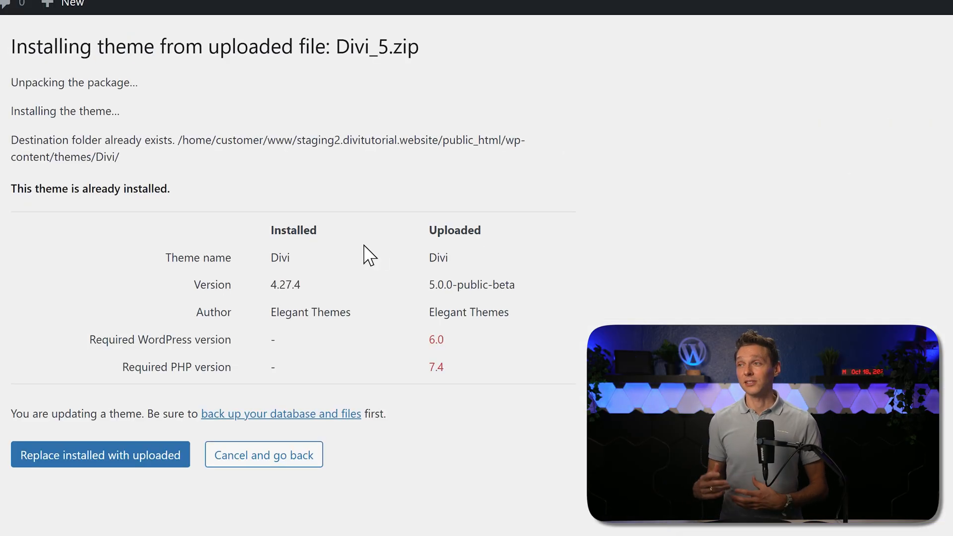
double_click(285, 284)
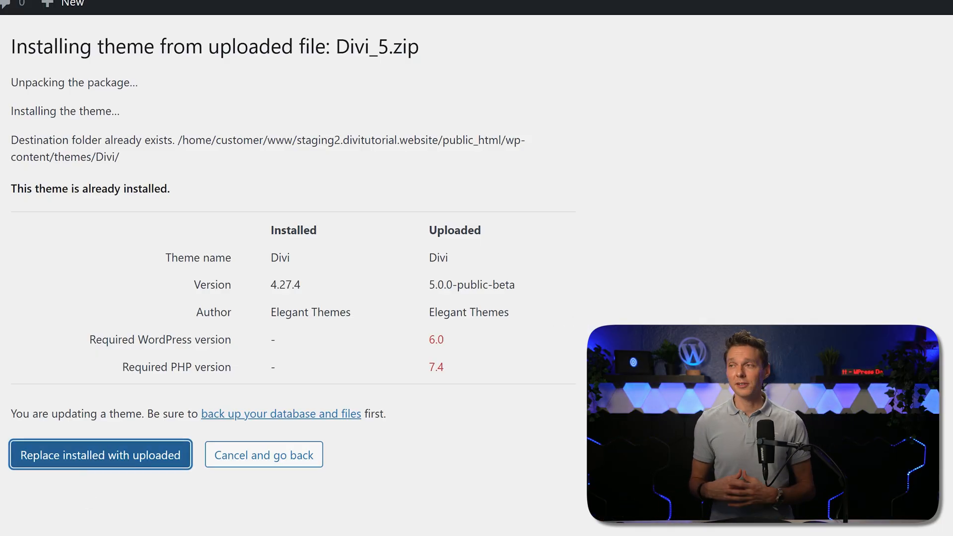
left_click(100, 454)
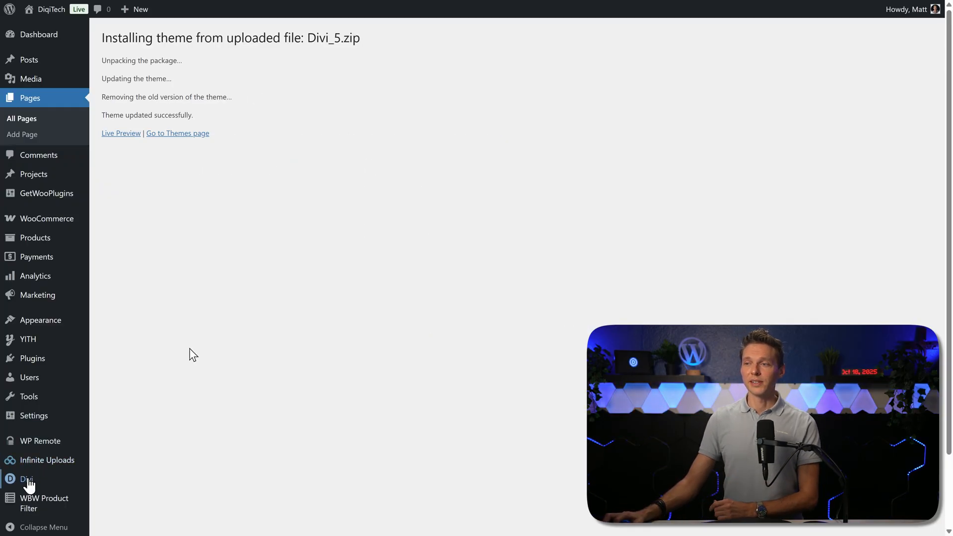
- Review the Divi 5 Migrator compatibility results, then confirm Migrate This Site to Divi 5
left_click(26, 478)
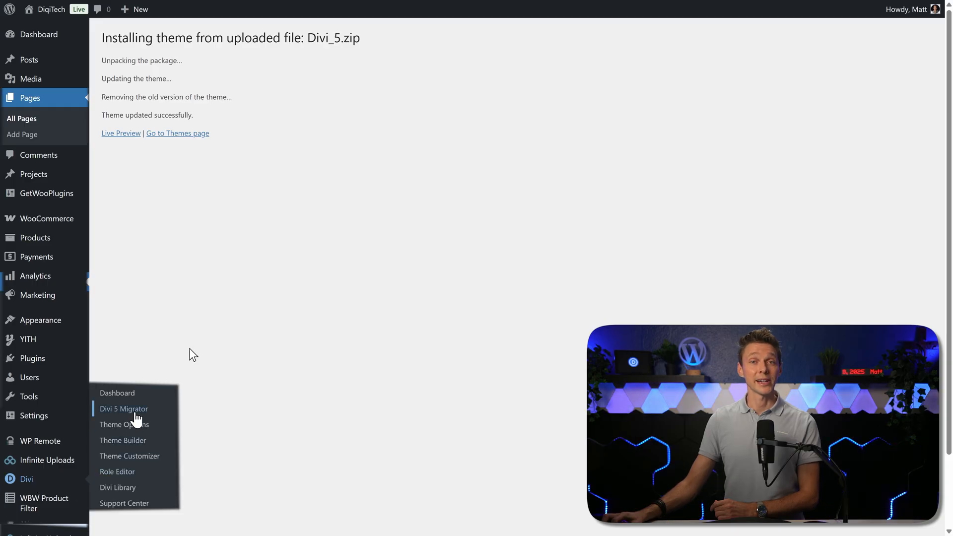
left_click(124, 408)
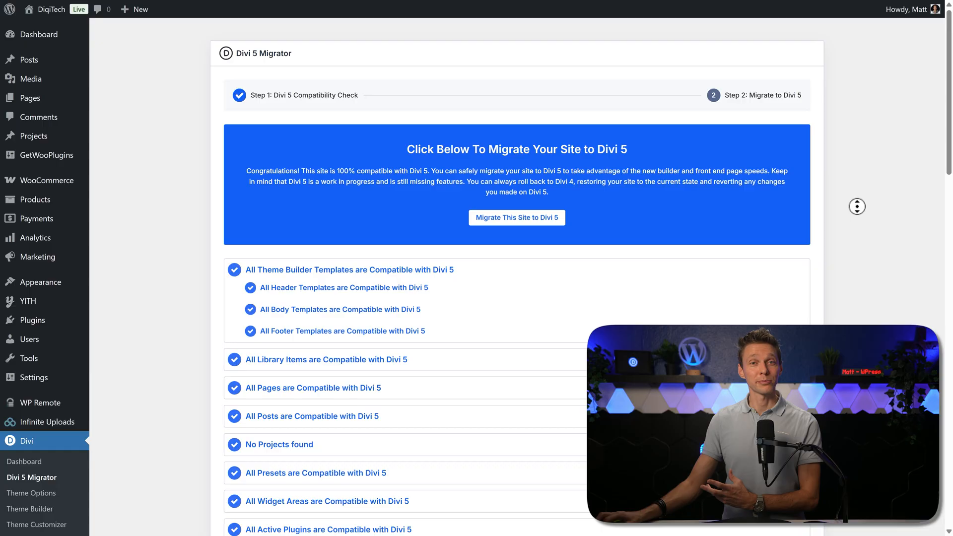
scroll("down", 3)
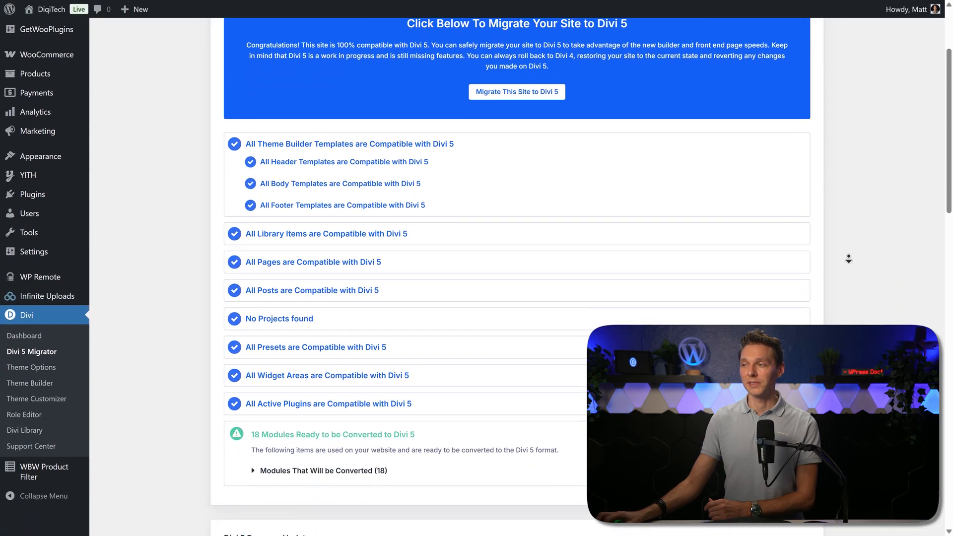
scroll("down", 3)
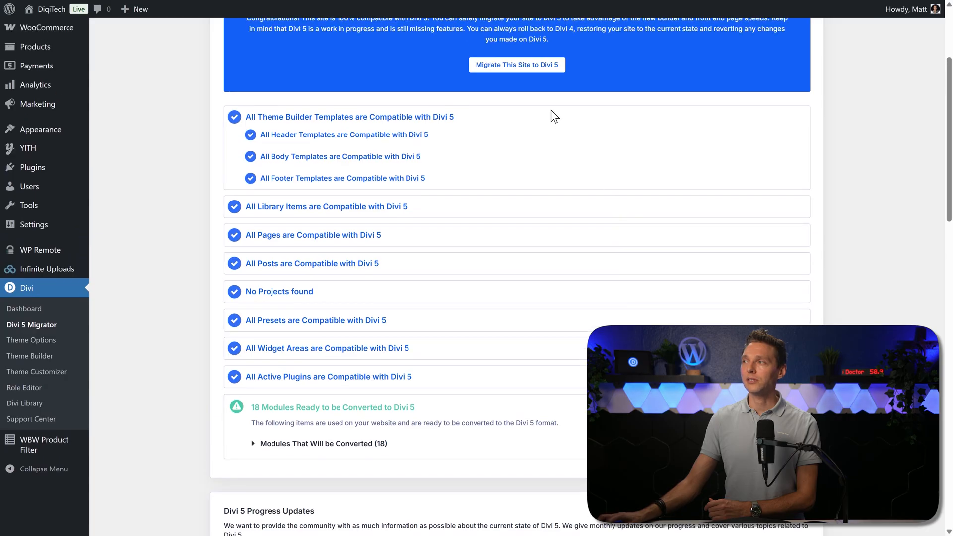
left_click(515, 64)
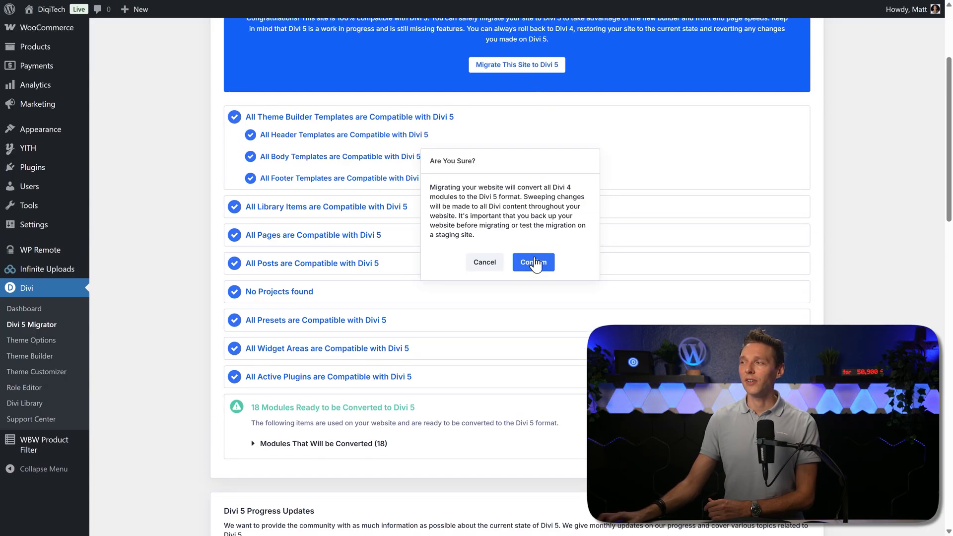
left_click(532, 262)
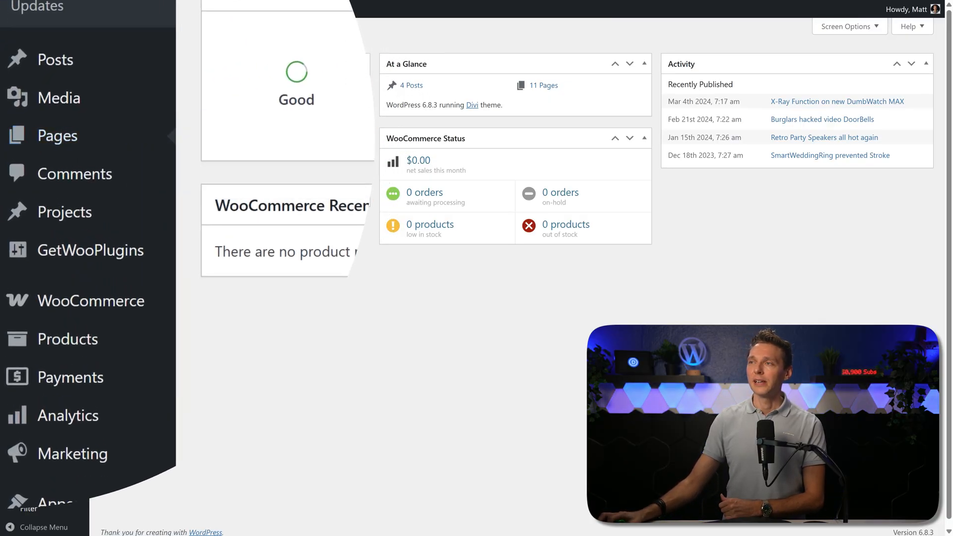
- Open the About us page from the site pages and launch Edit With Divi
left_click(57, 135)
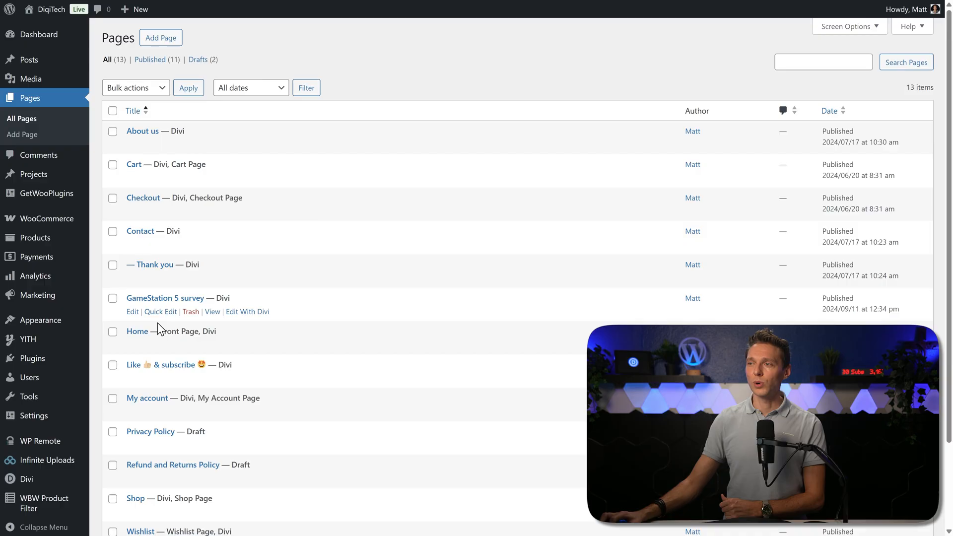
mouse_move(247, 345)
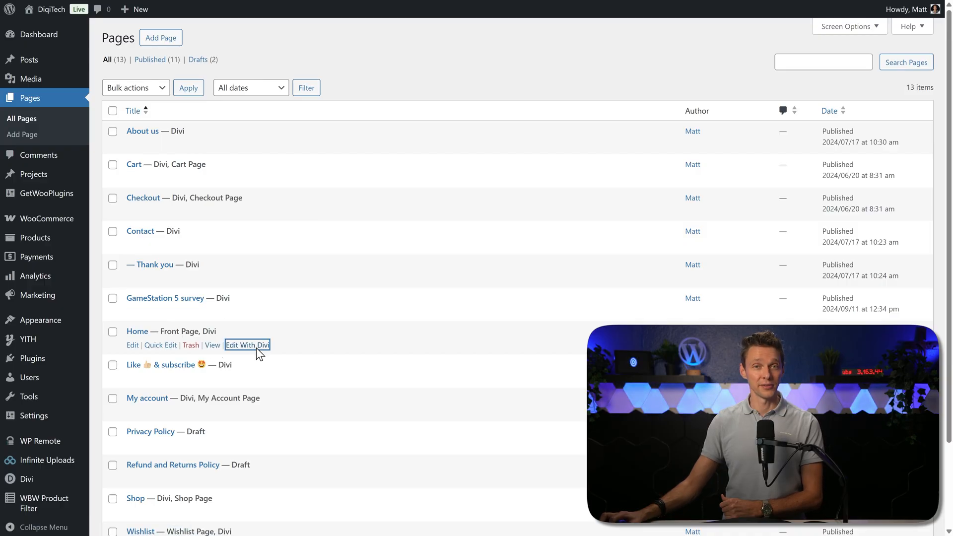
left_click(137, 331)
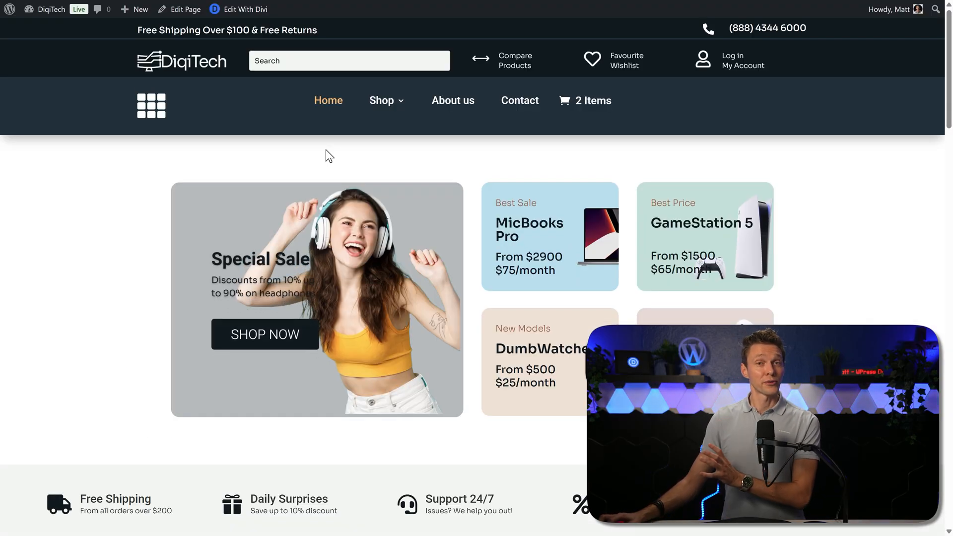
mouse_move(452, 100)
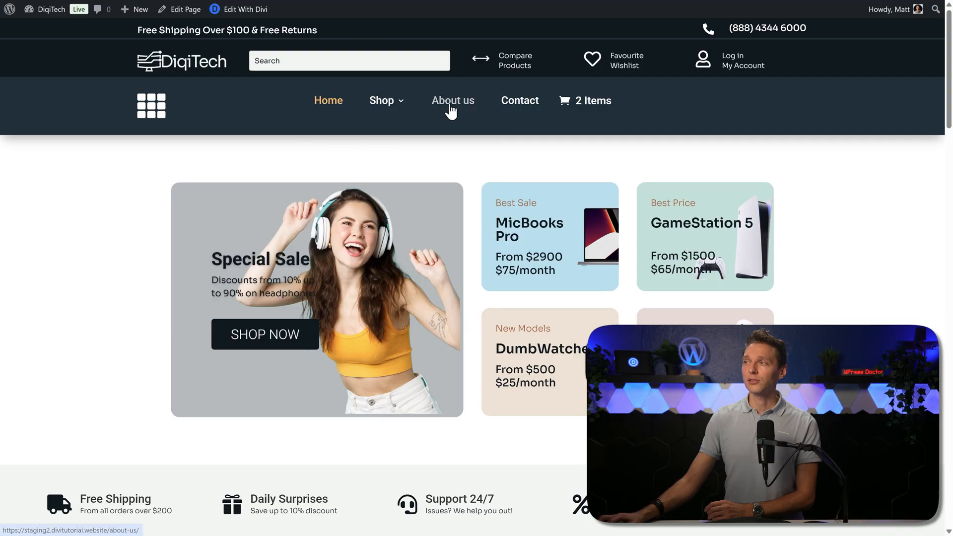
left_click(452, 100)
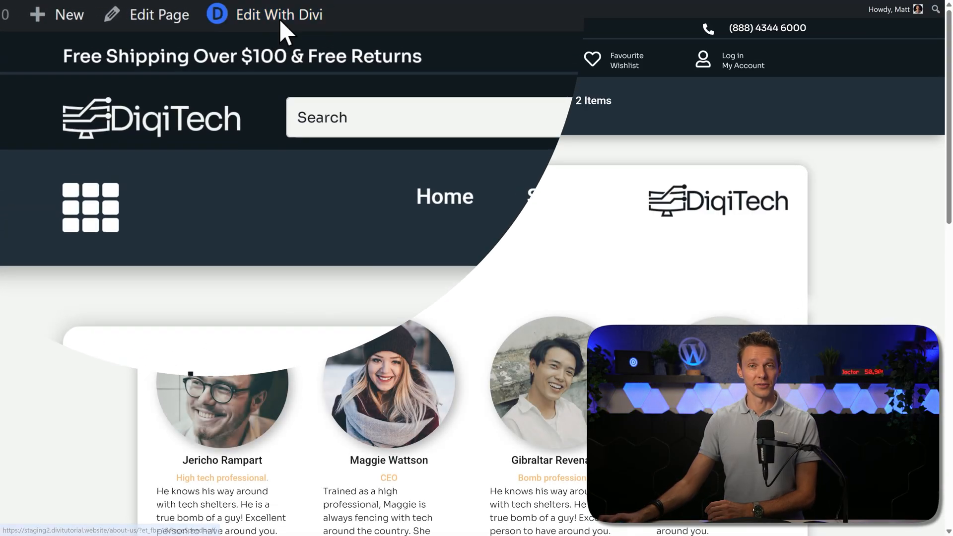
left_click(278, 13)
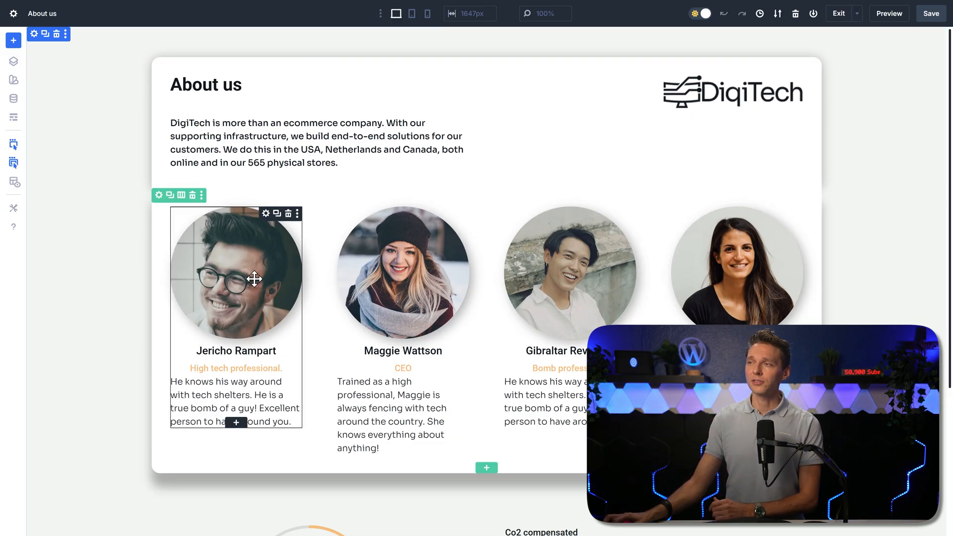
left_click(235, 279)
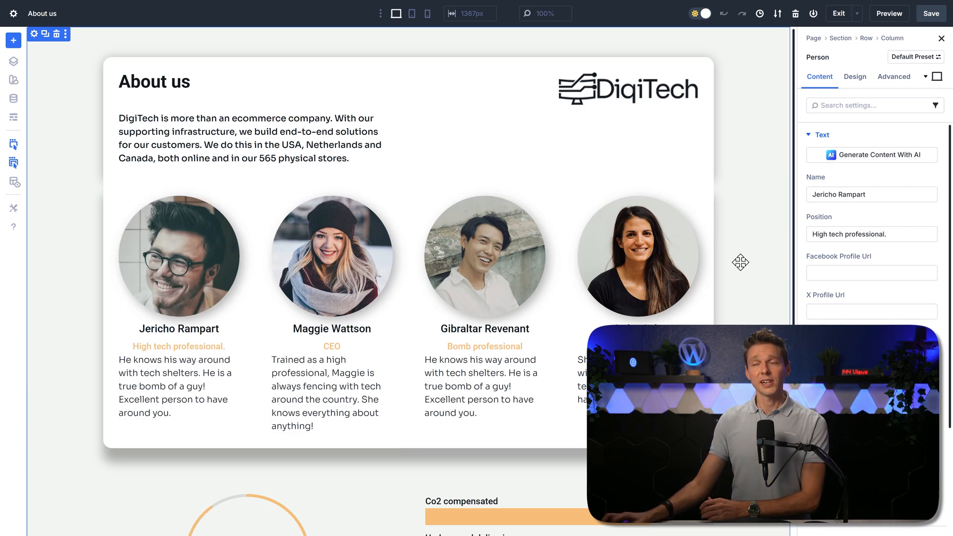
mouse_move(893, 296)
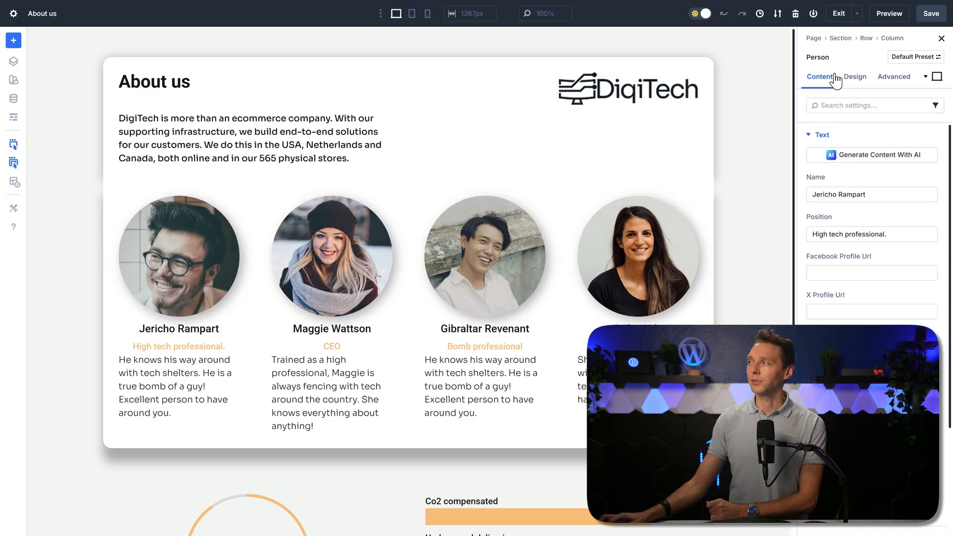
left_click(854, 76)
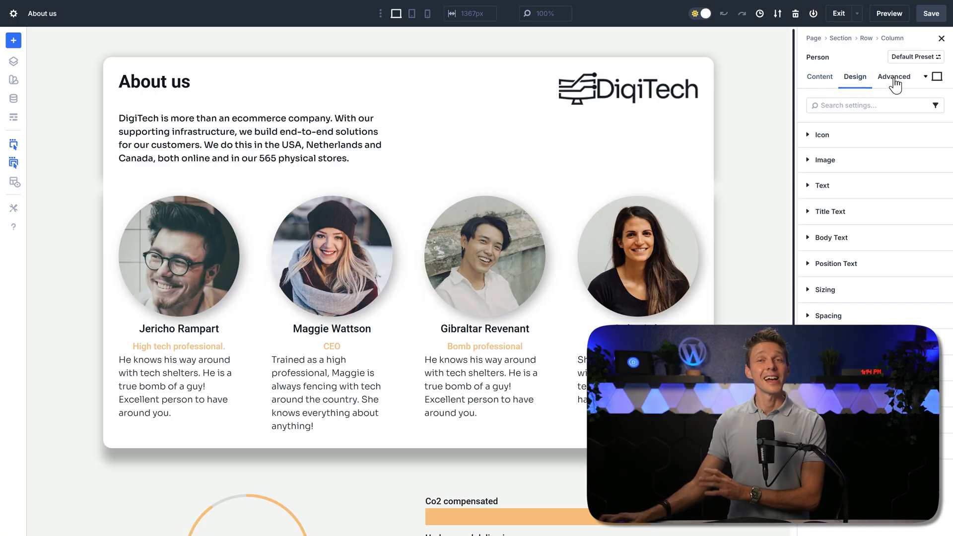
left_click(893, 77)
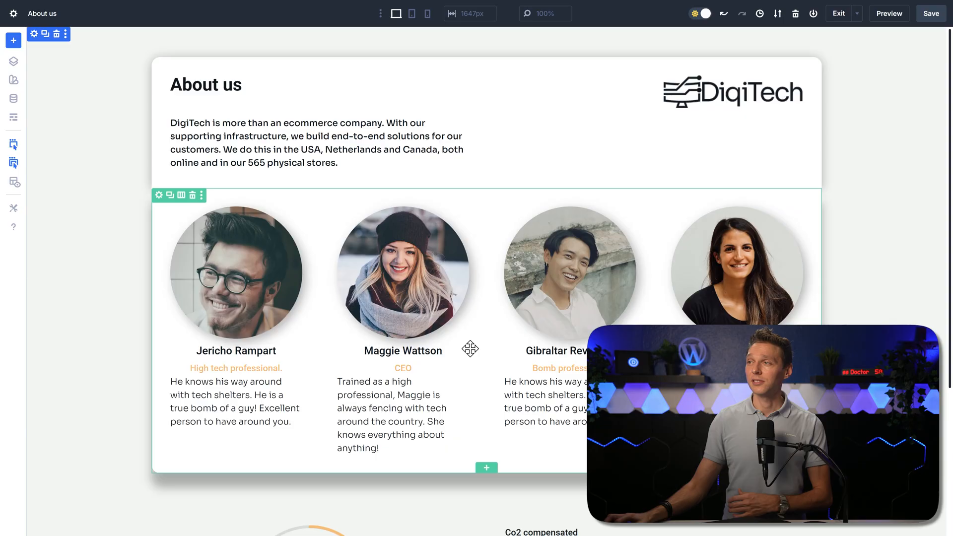
- Switch the builder to the Home page and scroll down to the product category grid
left_click(298, 143)
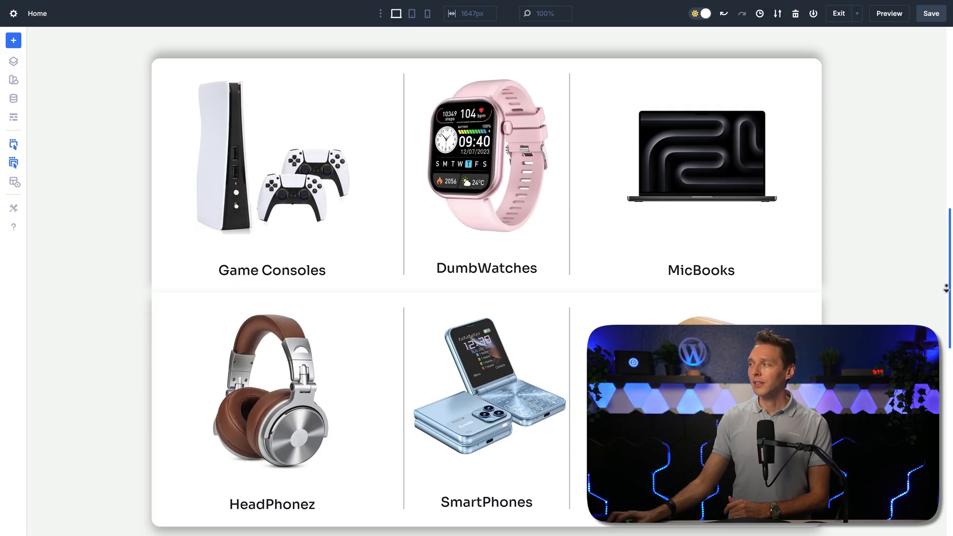
scroll("down", 3)
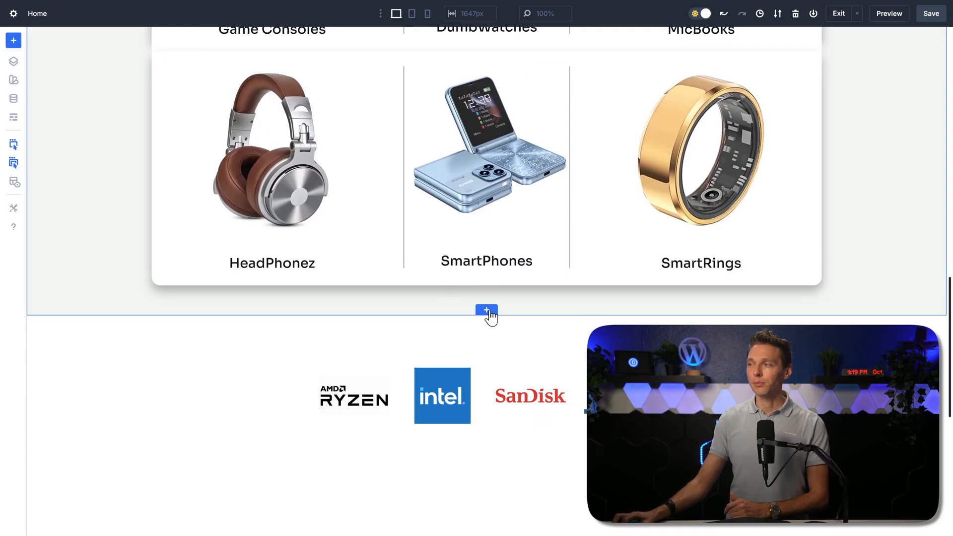
- Insert a section below the product cards, scrolling the layout list to a Grid layout
left_click(486, 310)
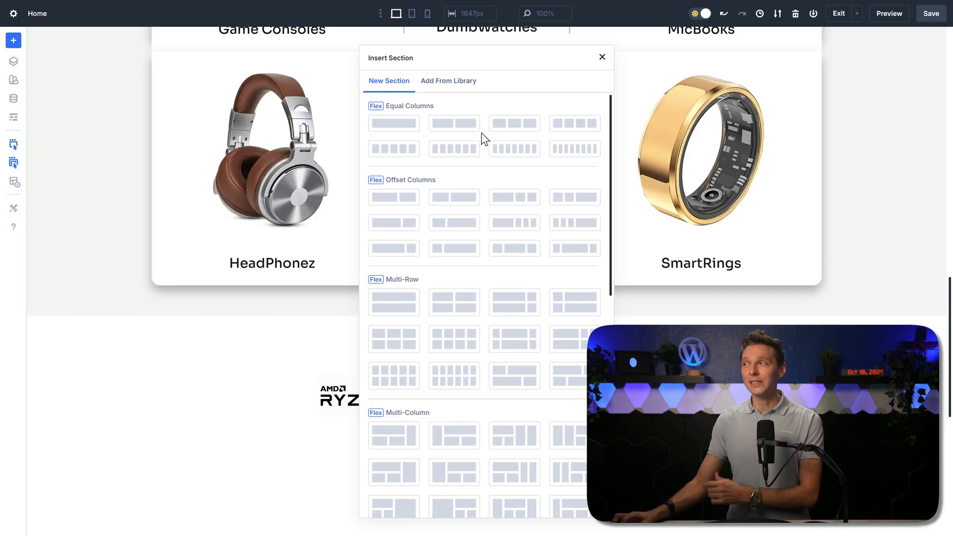
scroll("down", 3)
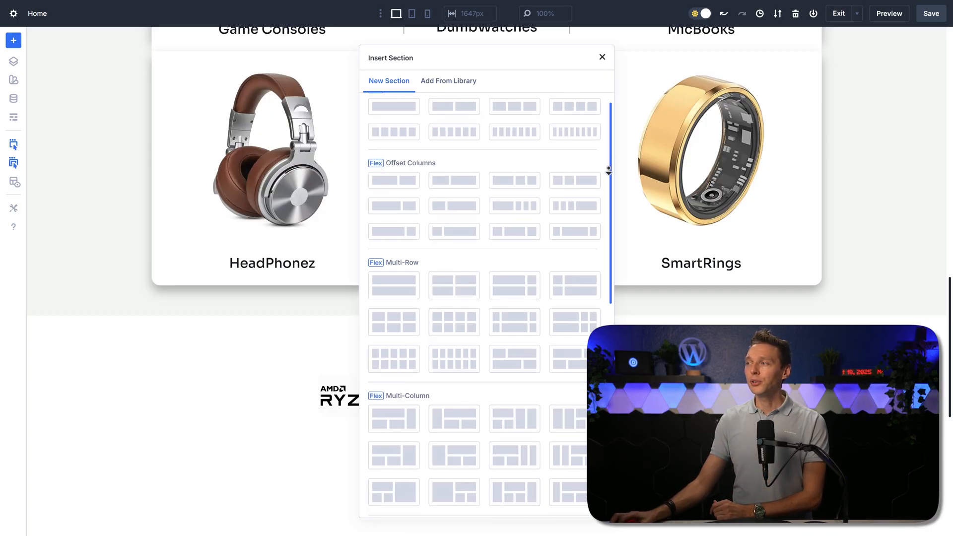
scroll("down", 3)
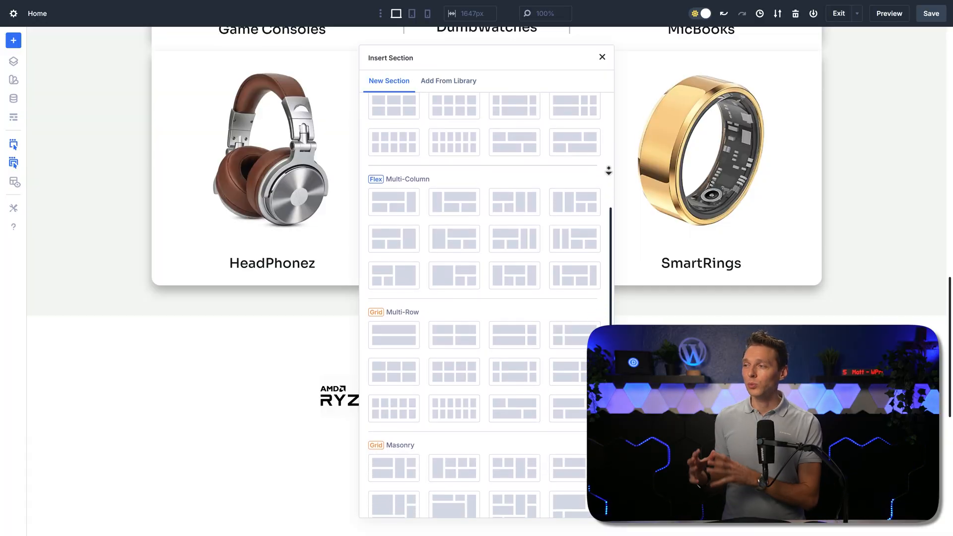
scroll("down", 3)
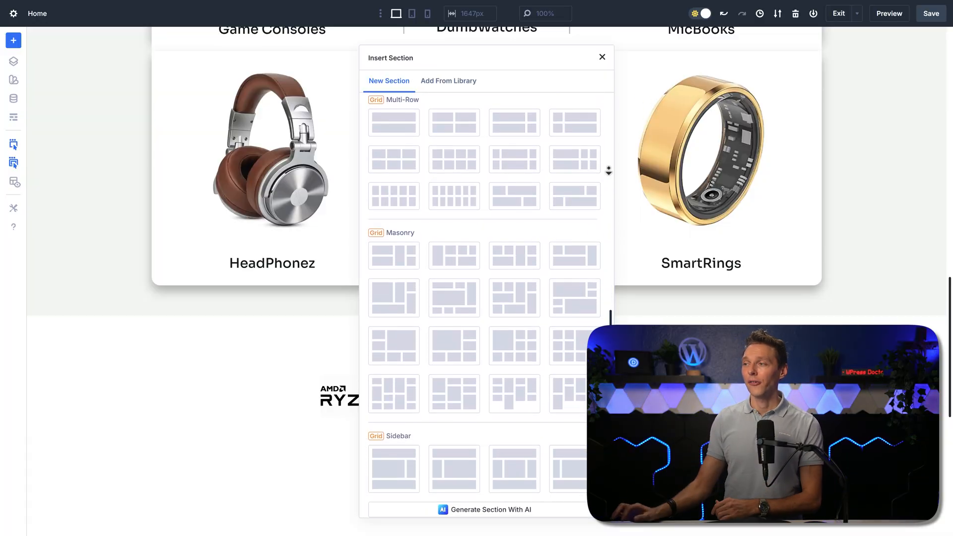
scroll("down", 3)
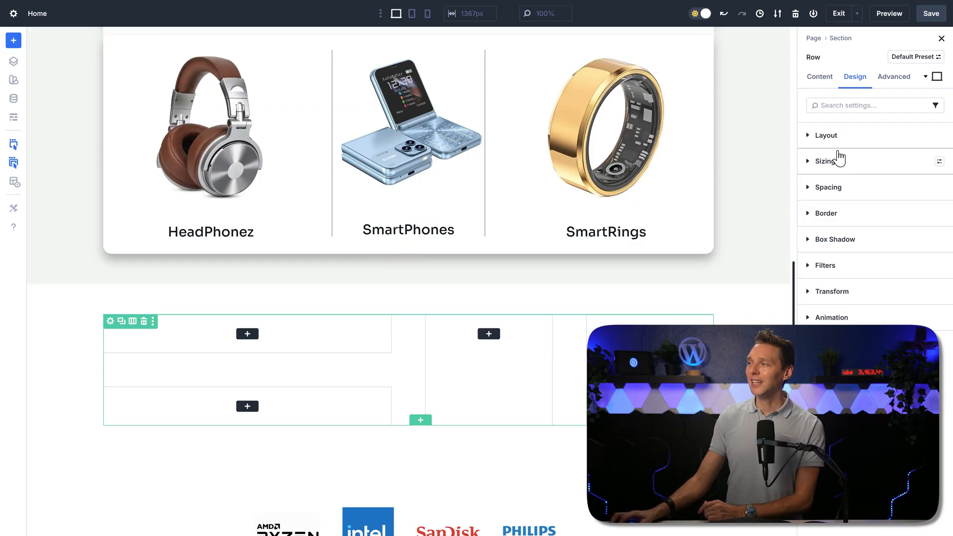
- Set the row's Column Widths to Equal Minimum Width Columns under Layout
left_click(825, 135)
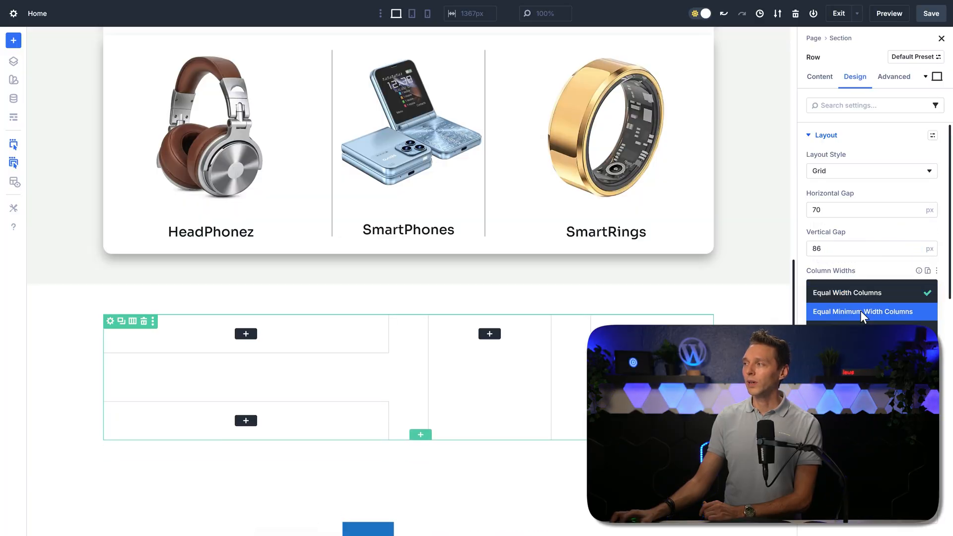
left_click(863, 287)
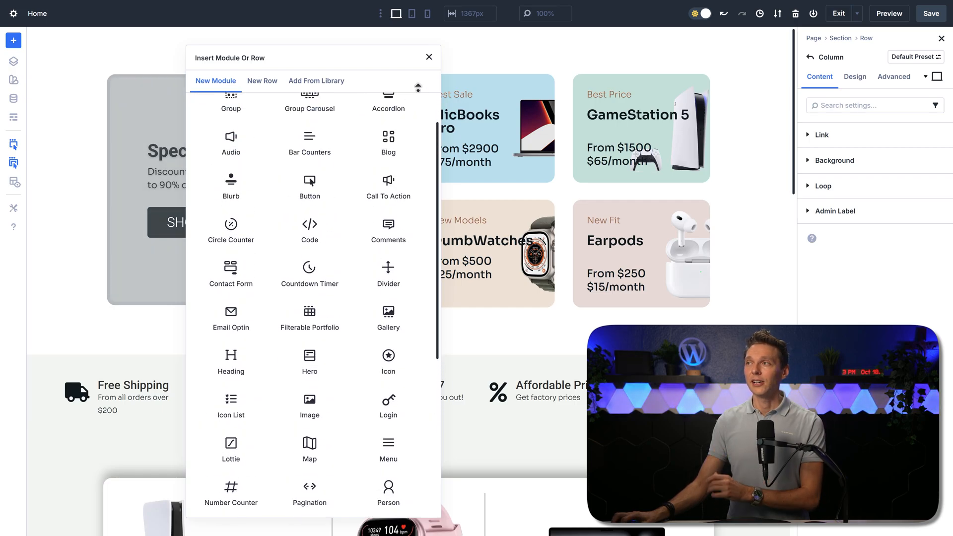
- View the New Row tab's row layout choices in the insert dialog
left_click(262, 81)
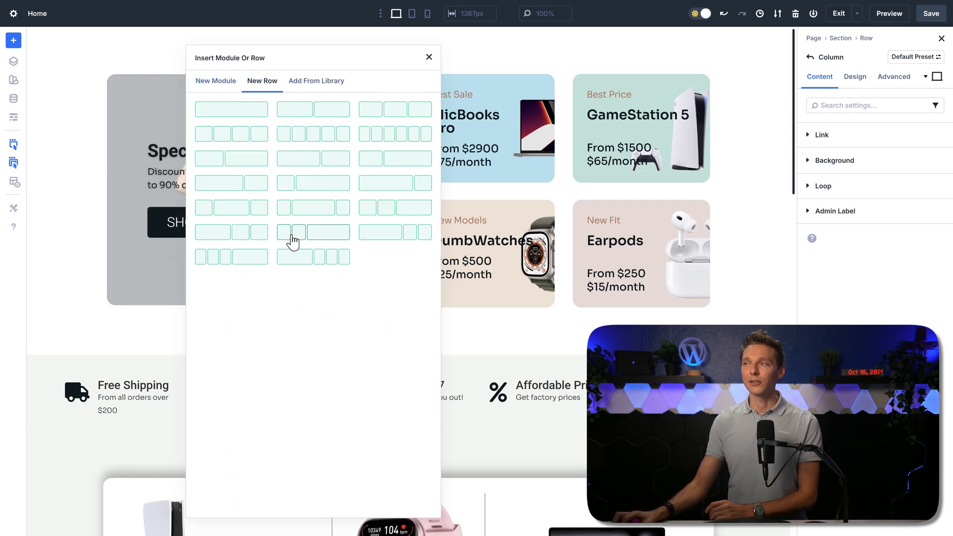
mouse_move(307, 332)
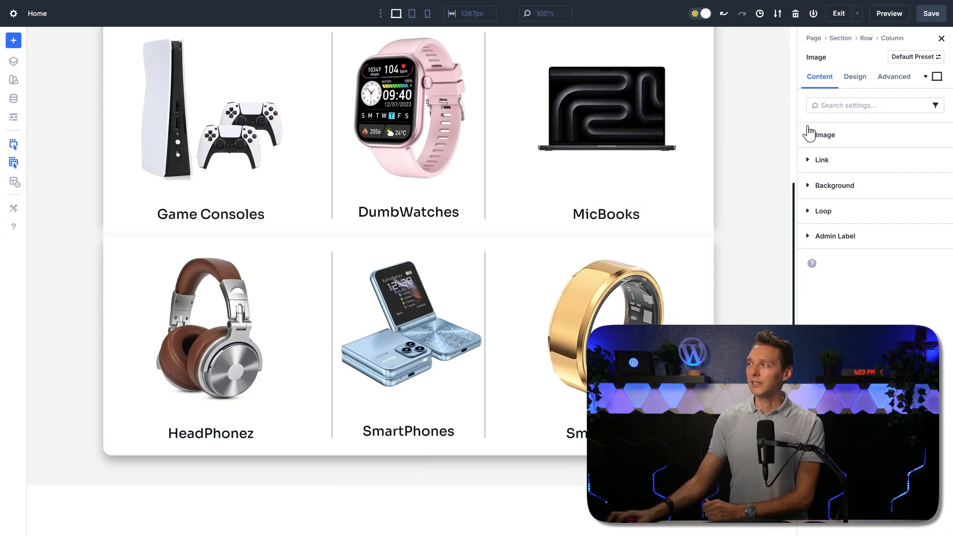
- Set the headphones Image module's top margin to 10px in Design spacing, checking Advanced
left_click(822, 160)
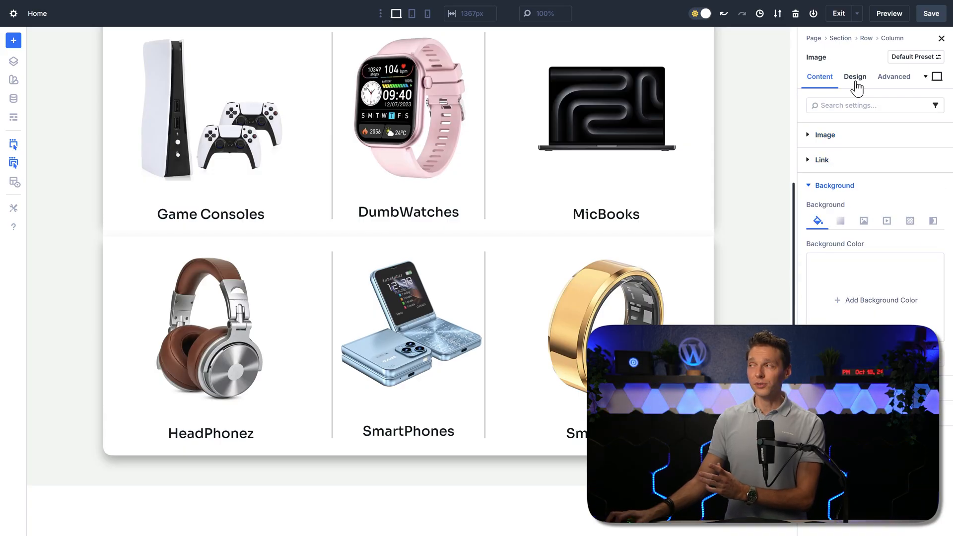
left_click(854, 77)
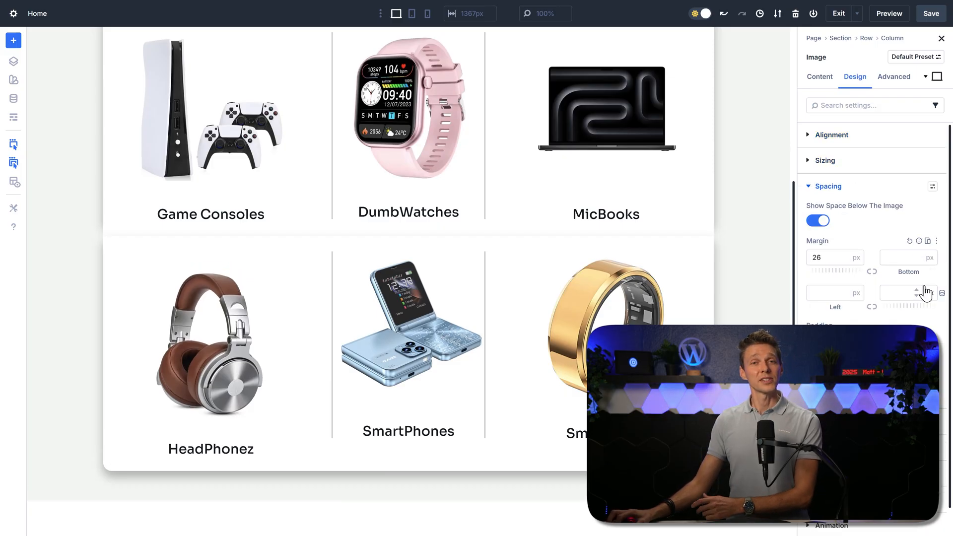
type("2")
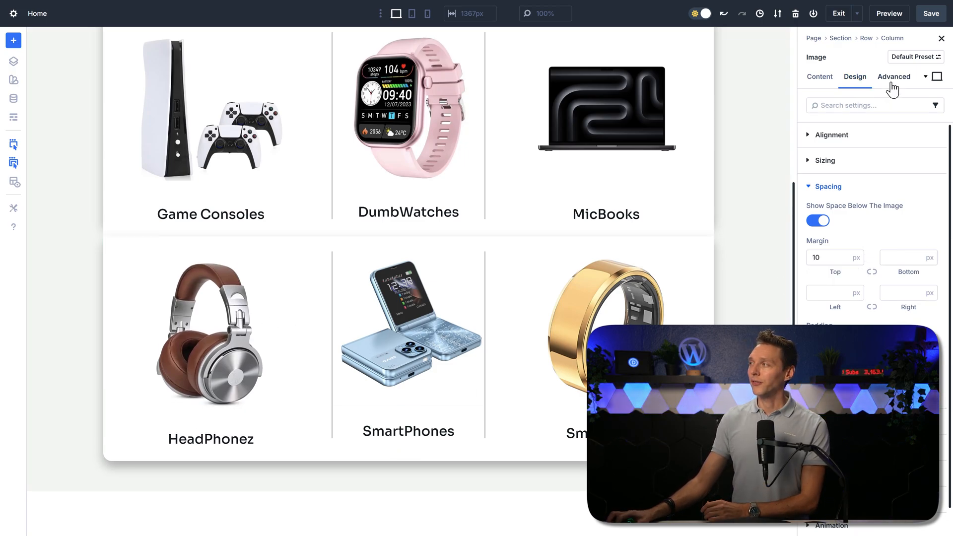
left_click(893, 77)
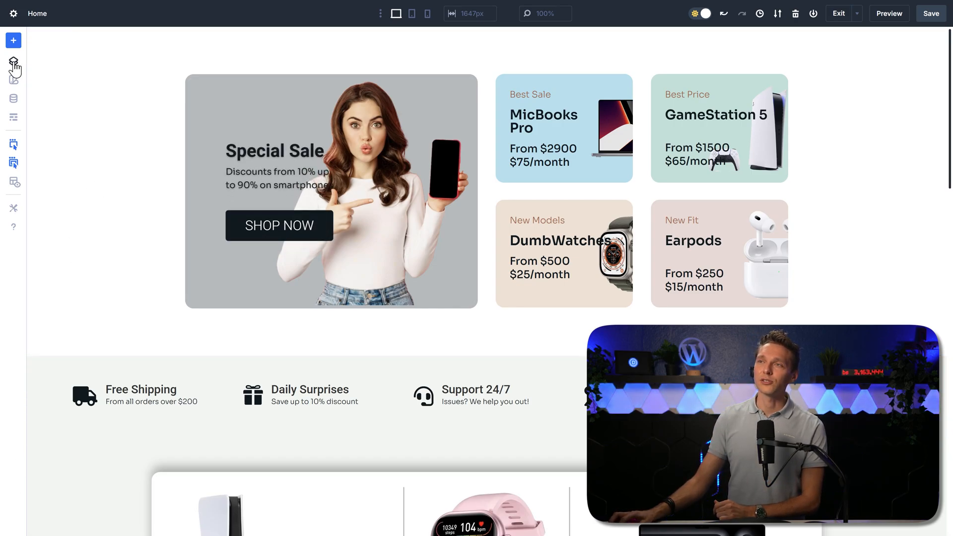
- Expand and collapse all Home page layers (Hero, USP's, Products, Brands, Blog), then close Layers
left_click(14, 61)
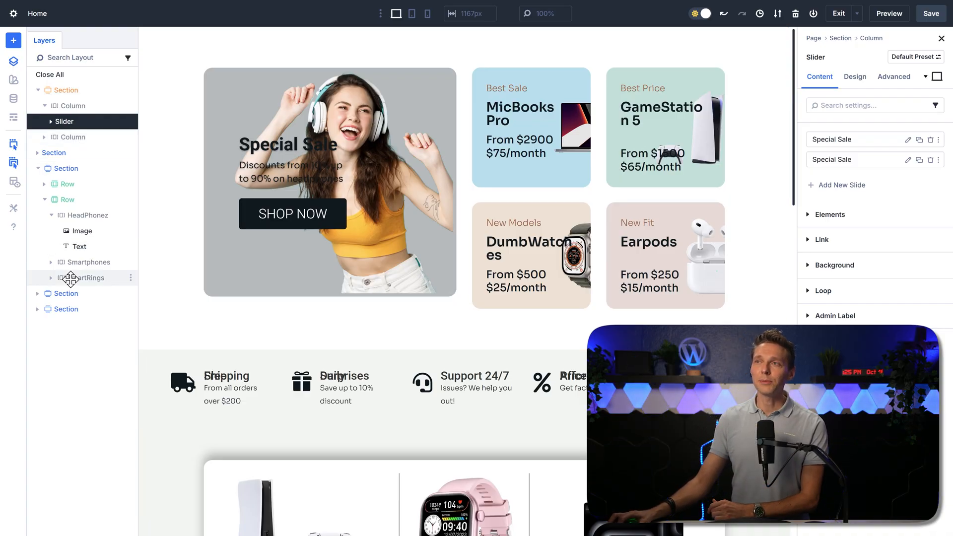
left_click(54, 90)
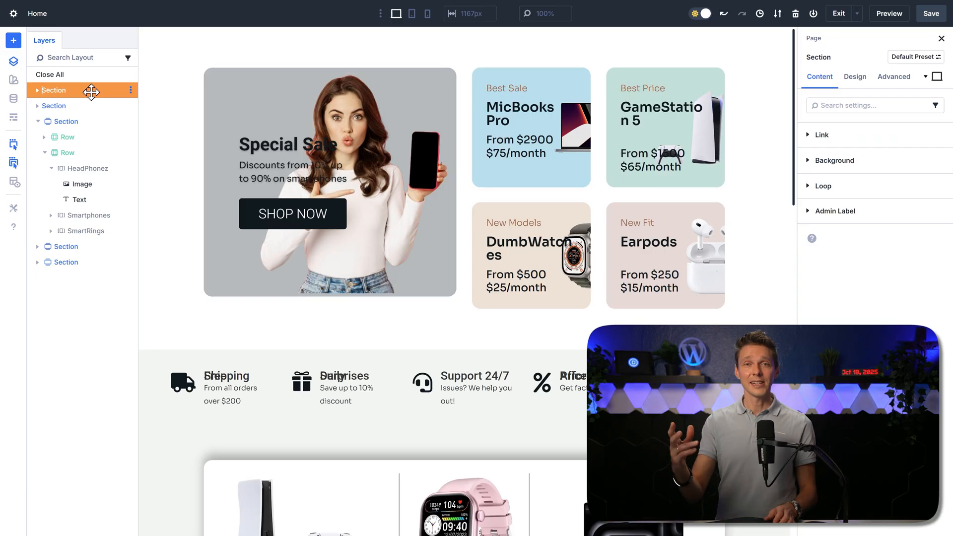
left_click(50, 74)
type("Heo")
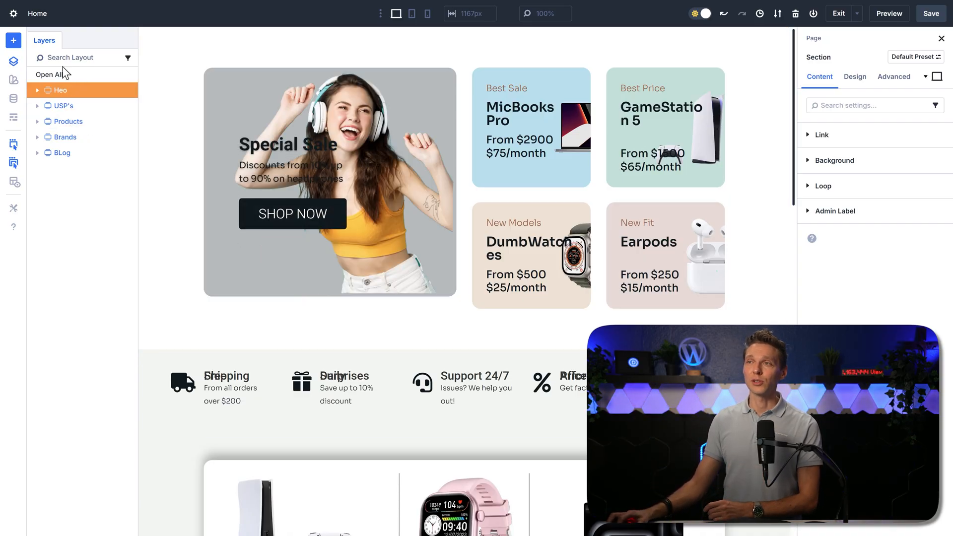
left_click(50, 74)
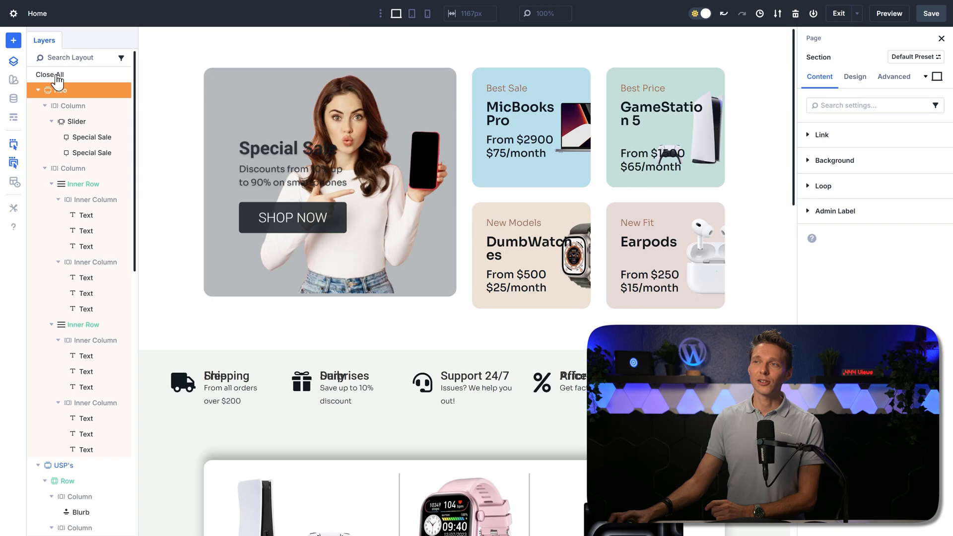
left_click(90, 110)
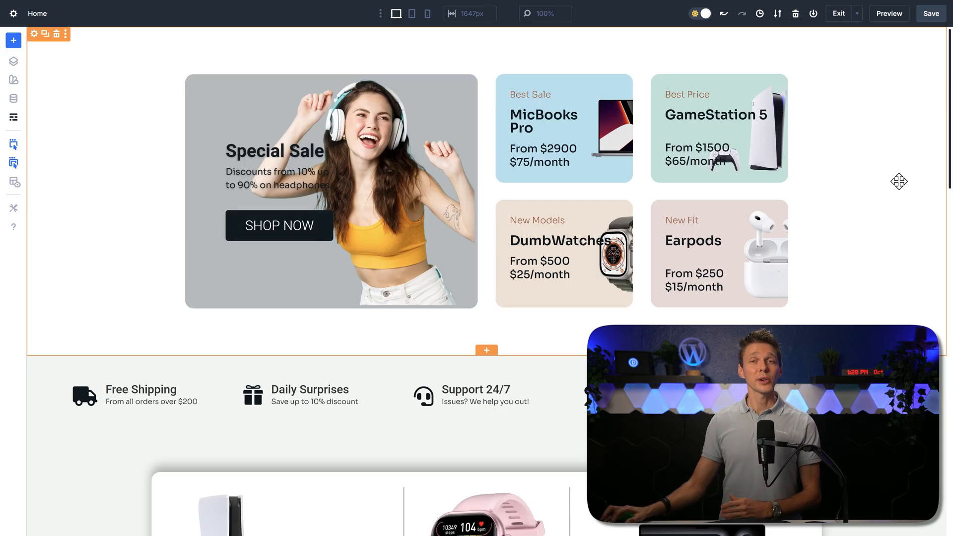
- Switch the Home page to Wireframe view and scroll through its Hero, USP's and Products sections
left_click(13, 118)
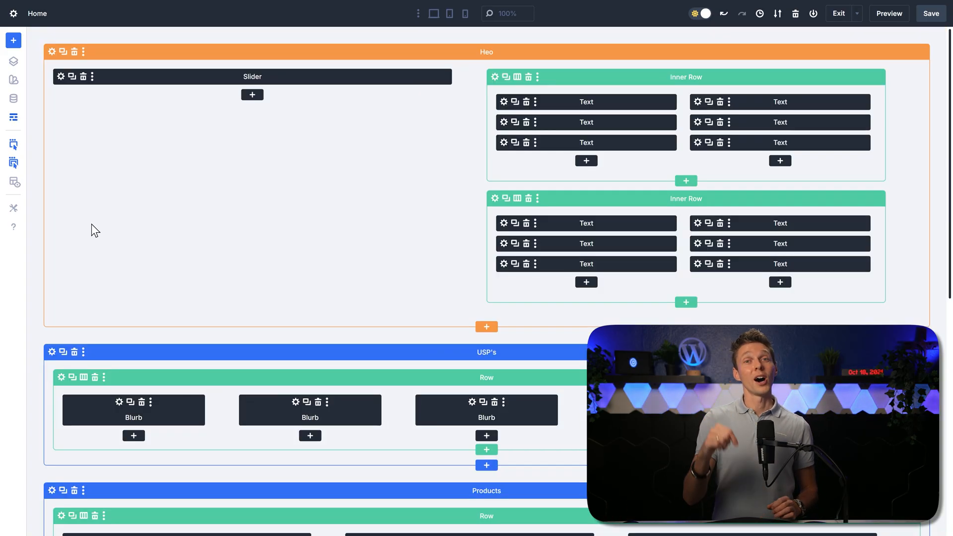
mouse_move(730, 195)
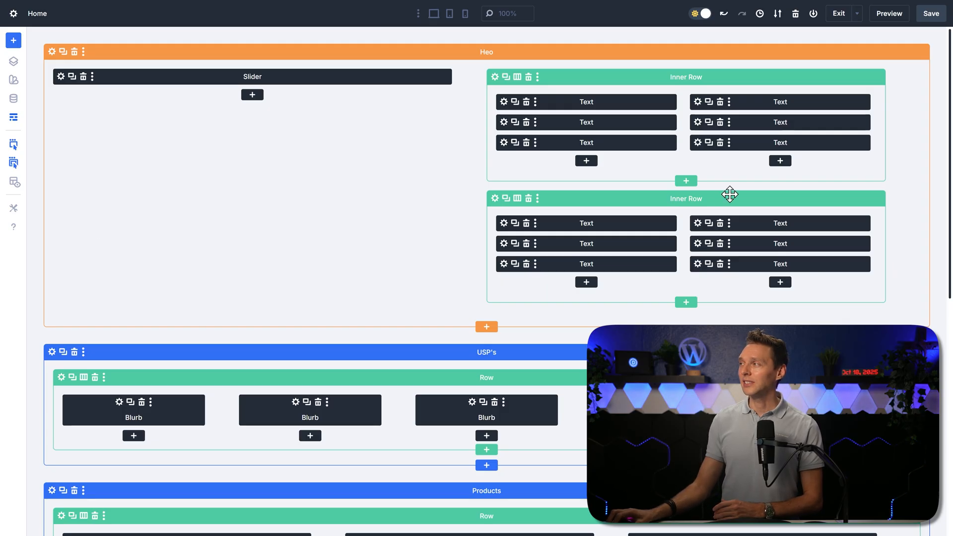
scroll("down", 3)
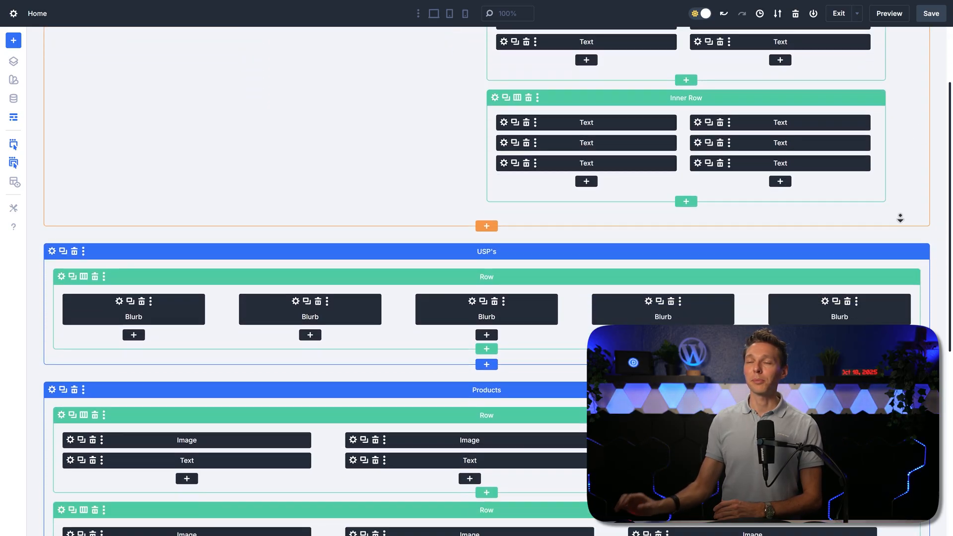
scroll("down", 3)
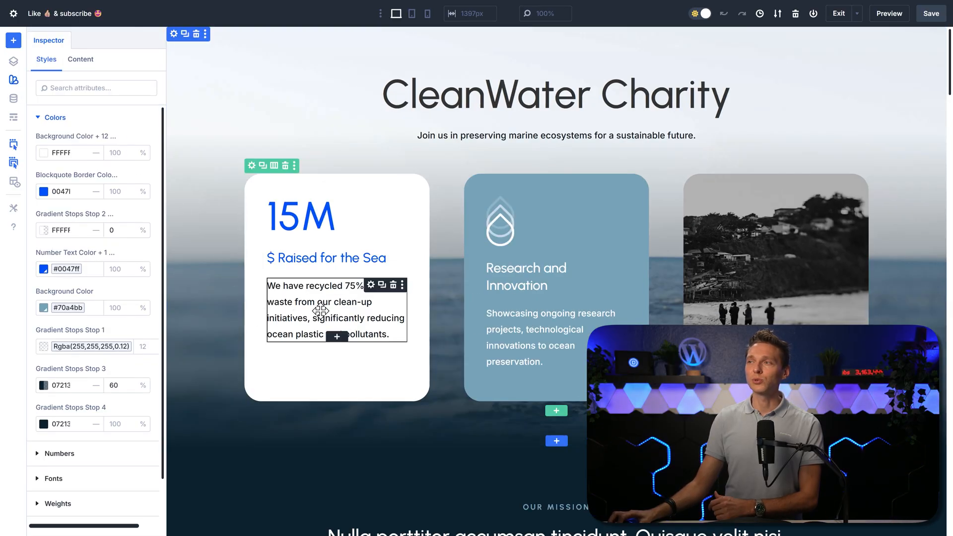
left_click(300, 215)
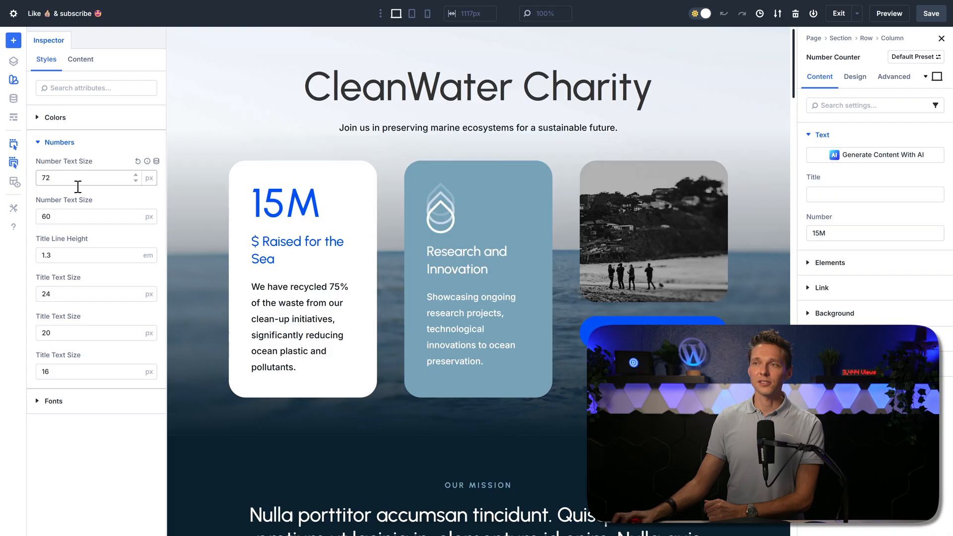
left_click(59, 143)
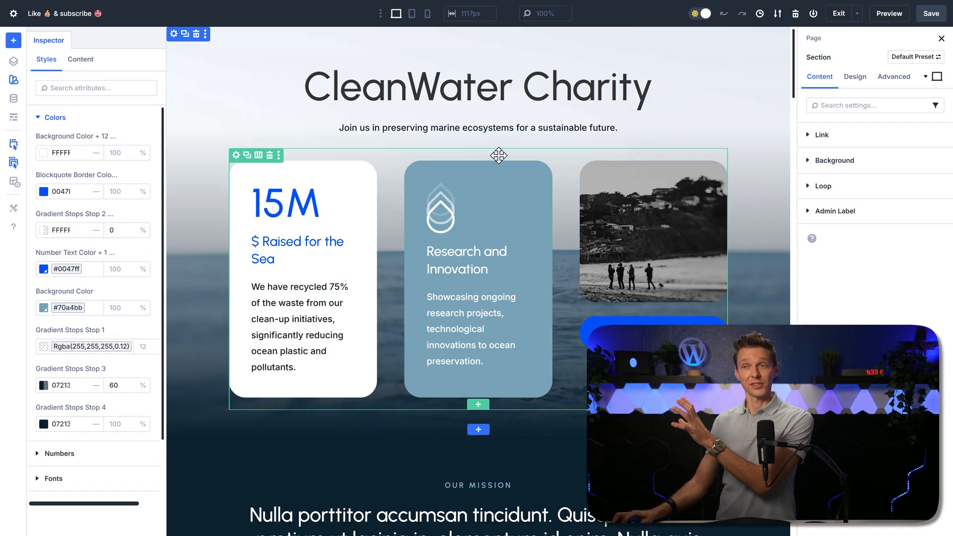
mouse_move(237, 154)
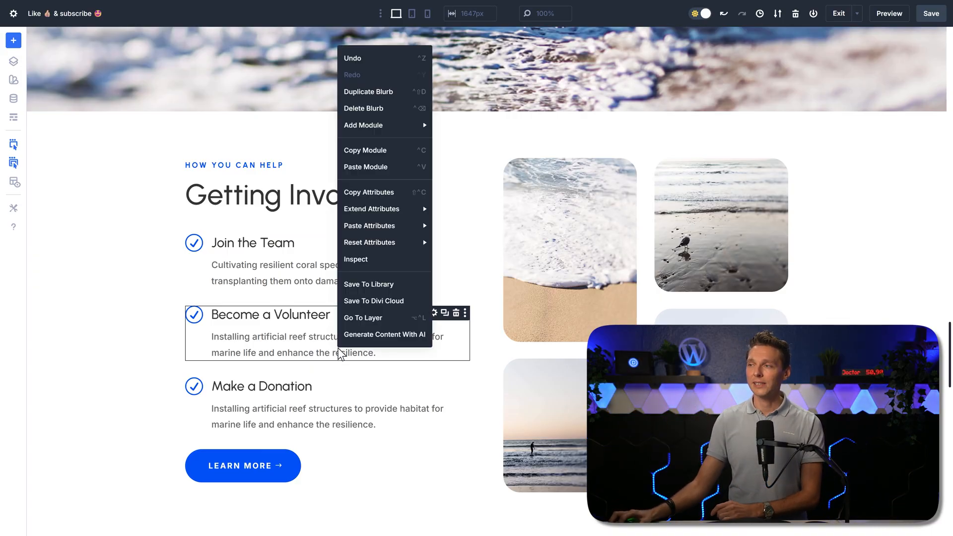
mouse_move(365, 167)
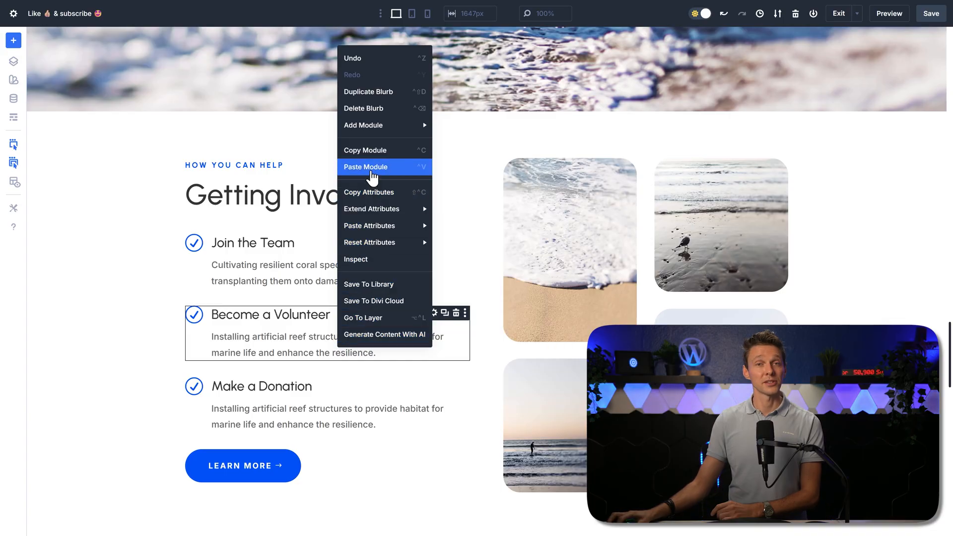
- Paste a Join the Team blurb and duplicate it, giving Getting Involved five items
left_click(365, 167)
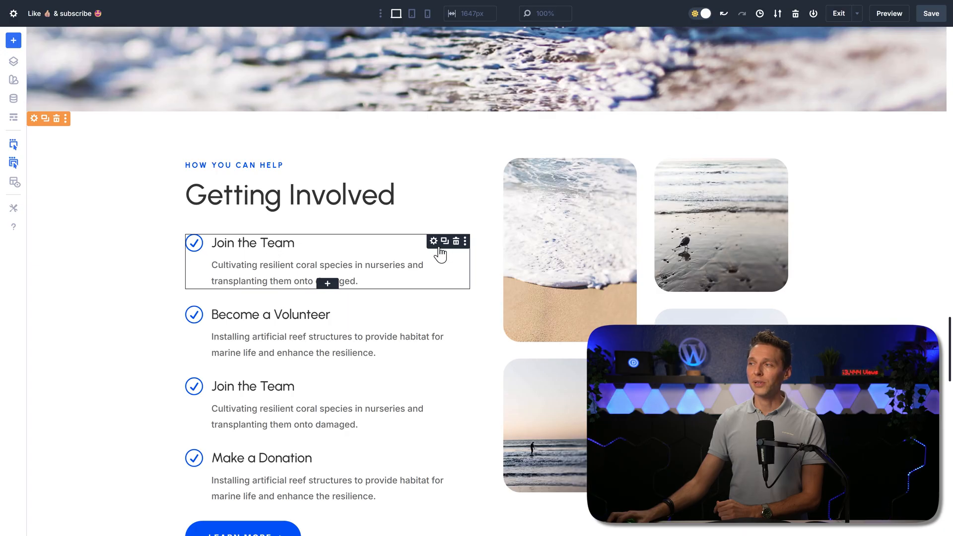
left_click(444, 241)
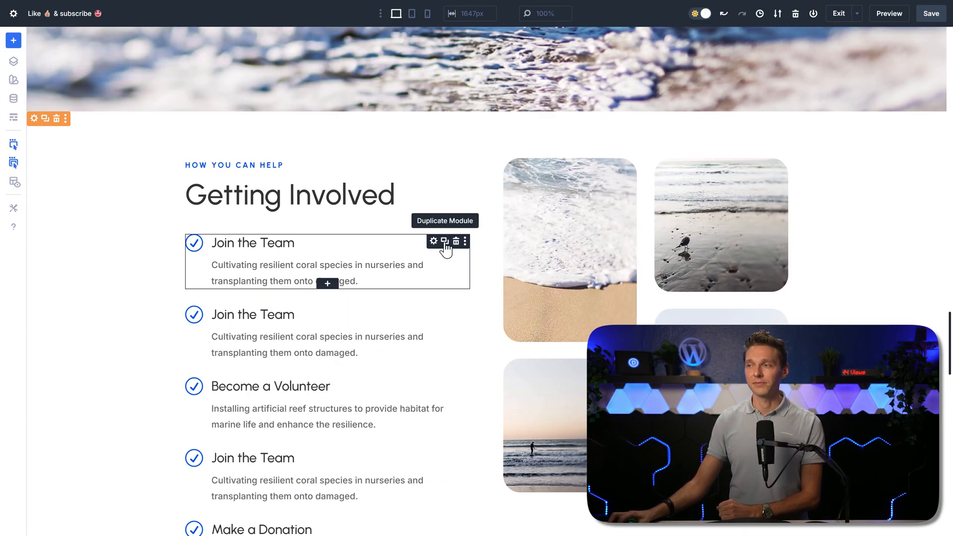
mouse_move(44, 118)
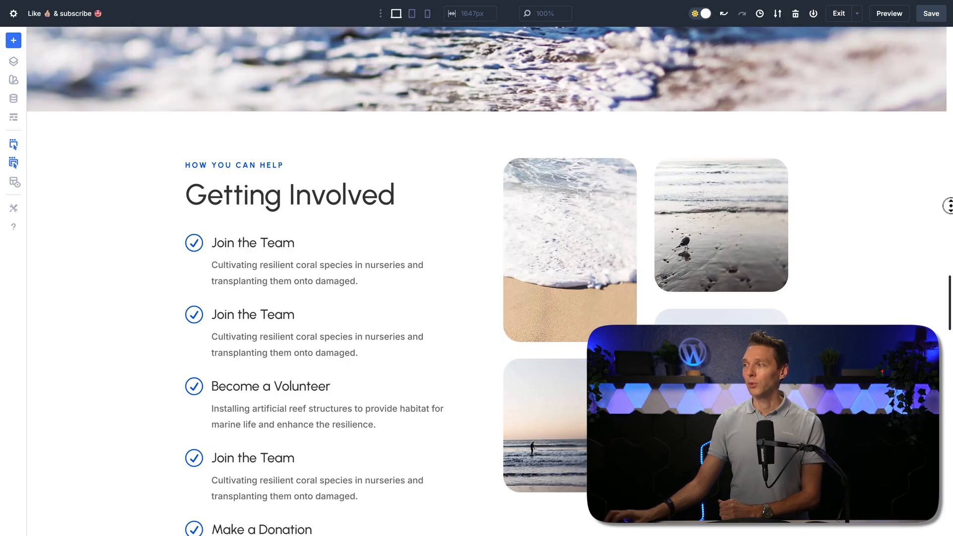
scroll("down", 3)
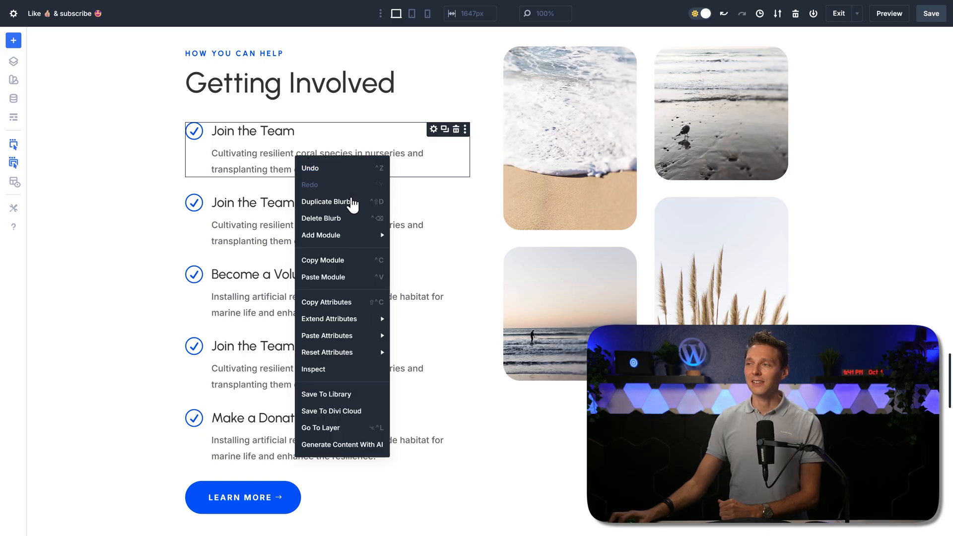
mouse_move(326, 302)
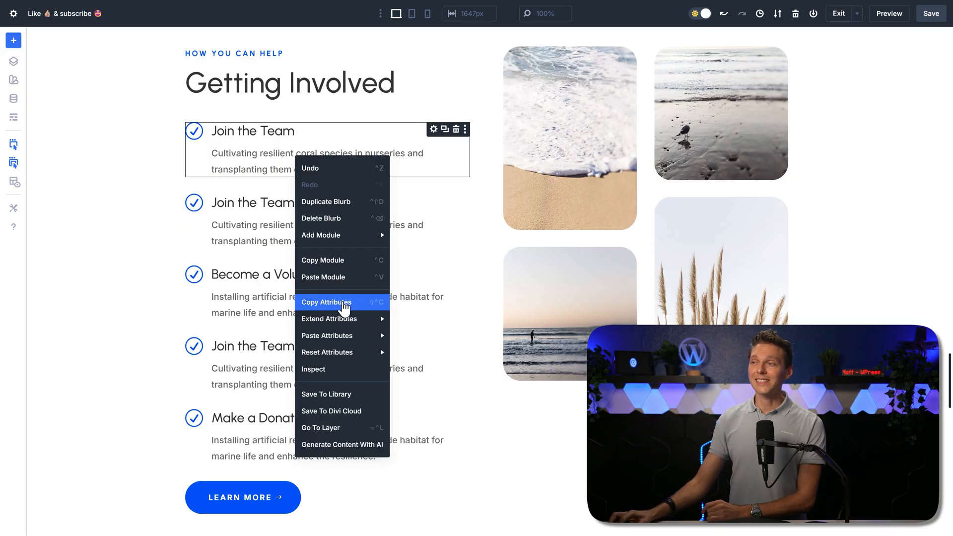
mouse_move(328, 318)
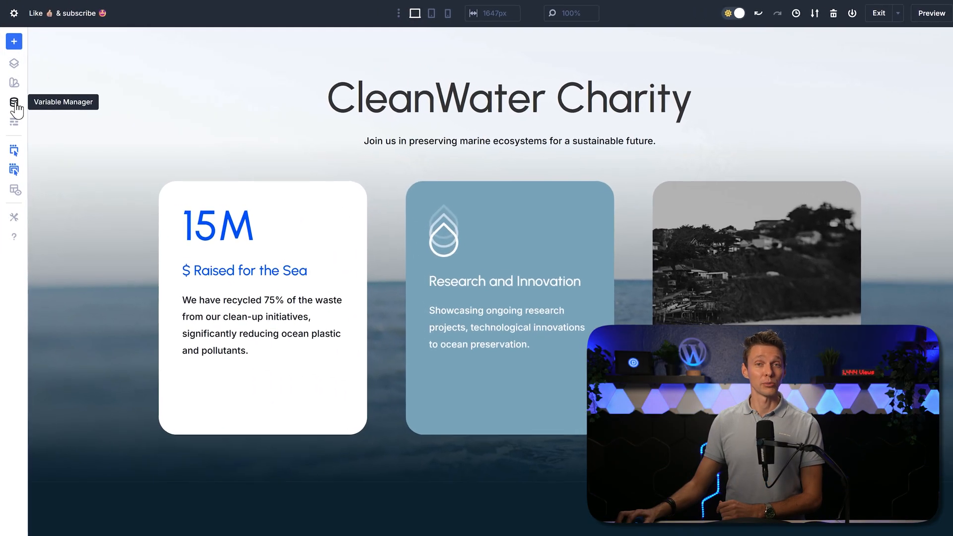
- Browse the Variable Manager's font, colour, link and text variable groups
left_click(13, 103)
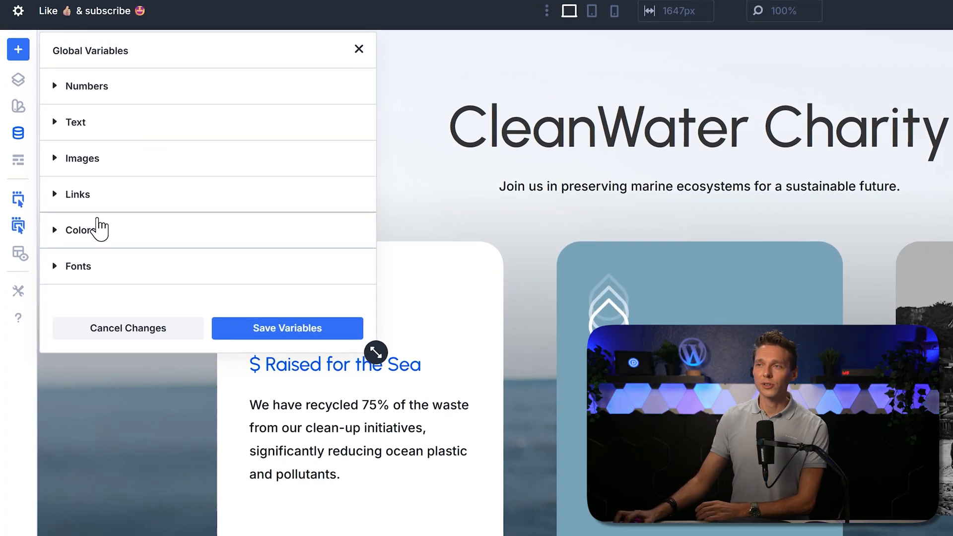
left_click(78, 266)
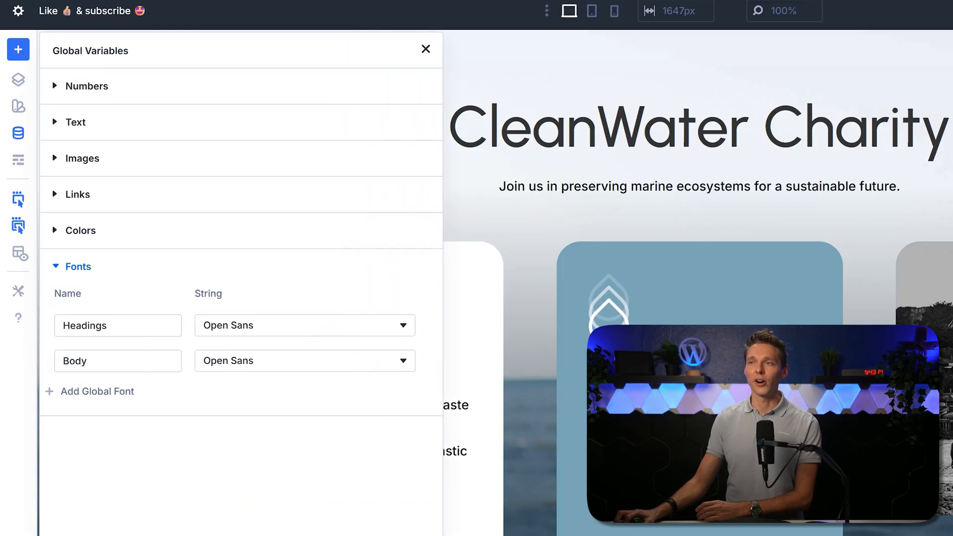
left_click(80, 230)
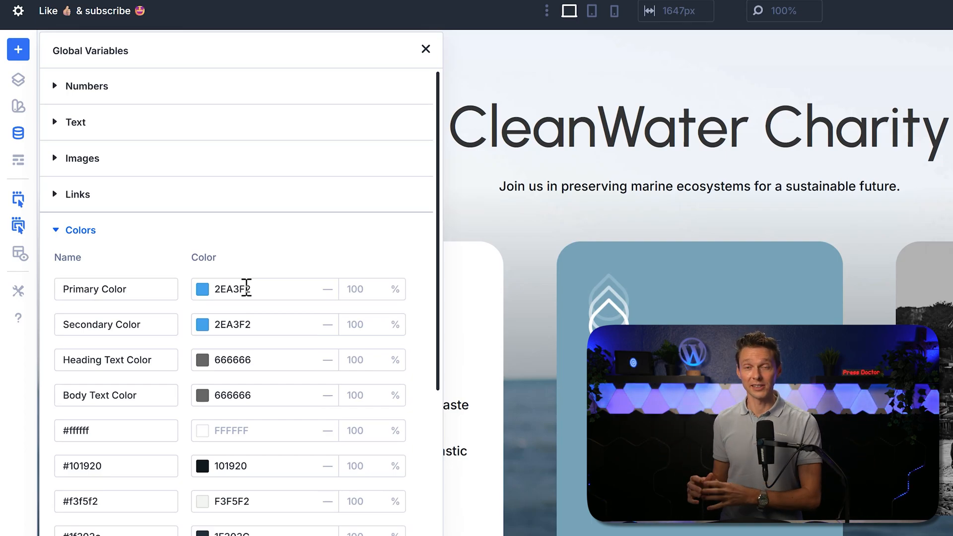
left_click(79, 230)
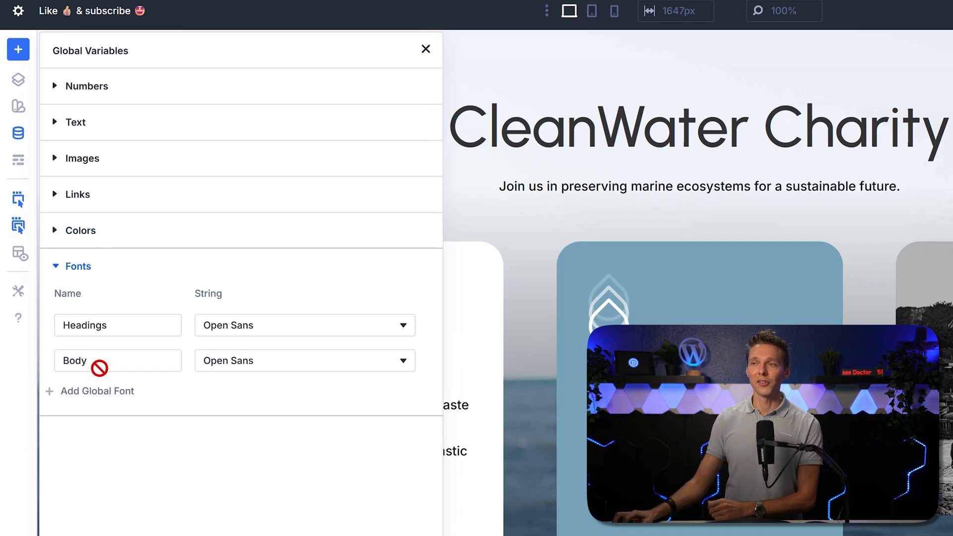
mouse_move(152, 457)
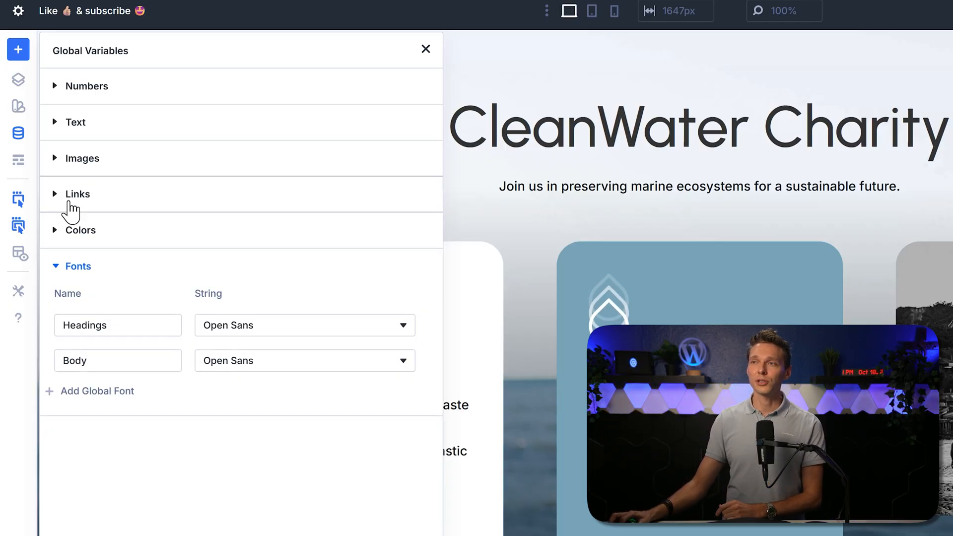
left_click(77, 194)
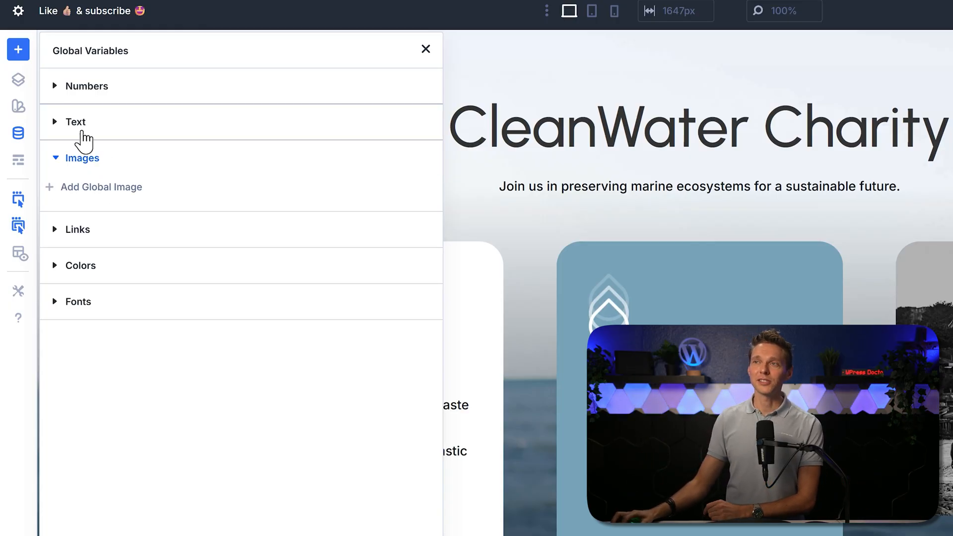
left_click(87, 85)
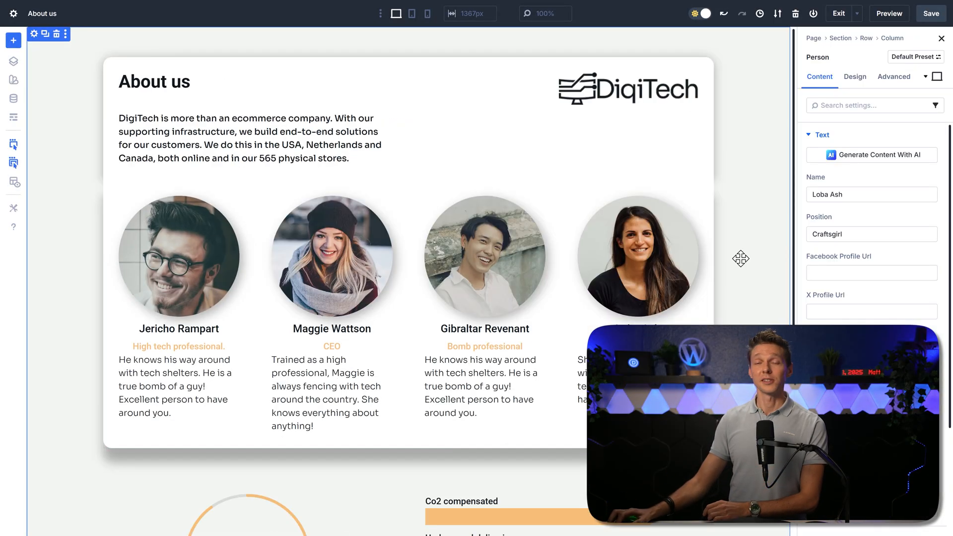
left_click(853, 77)
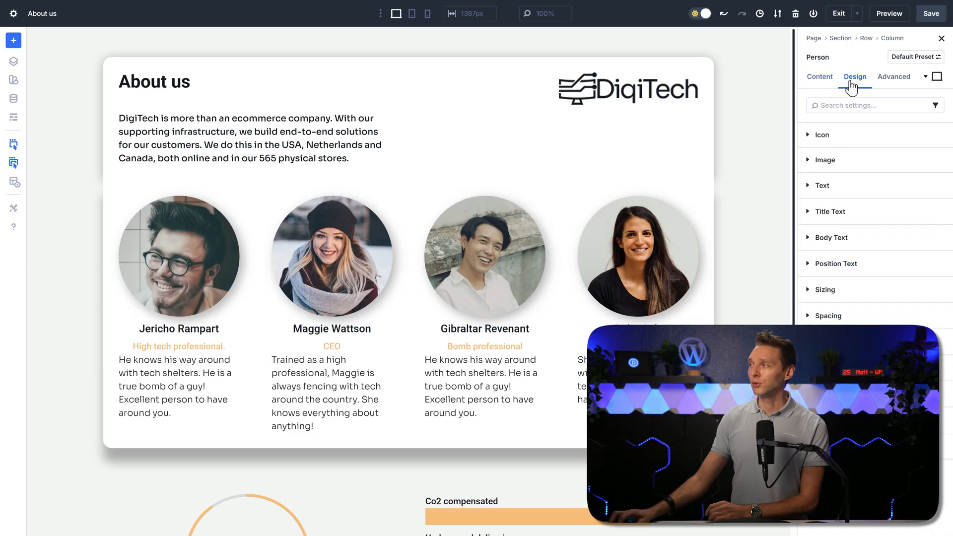
mouse_move(829, 211)
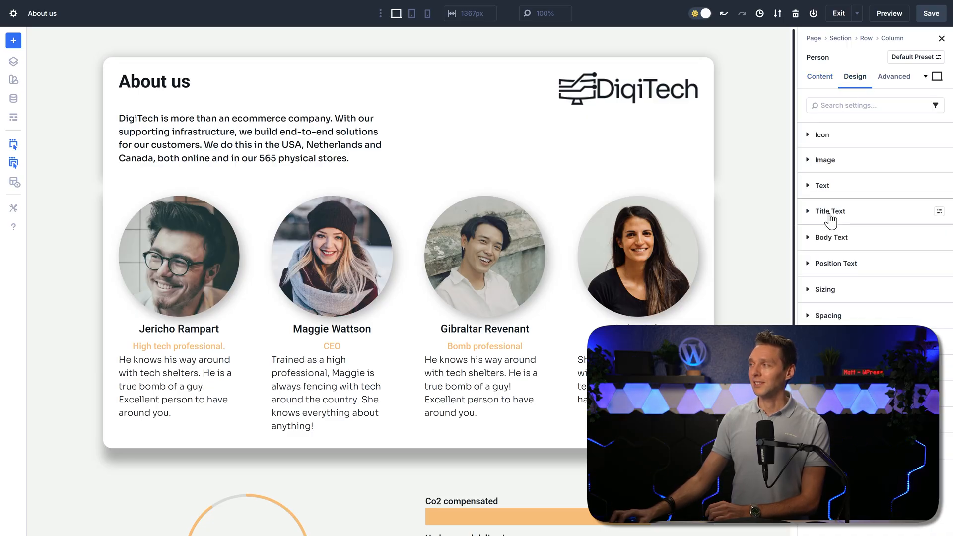
left_click(829, 211)
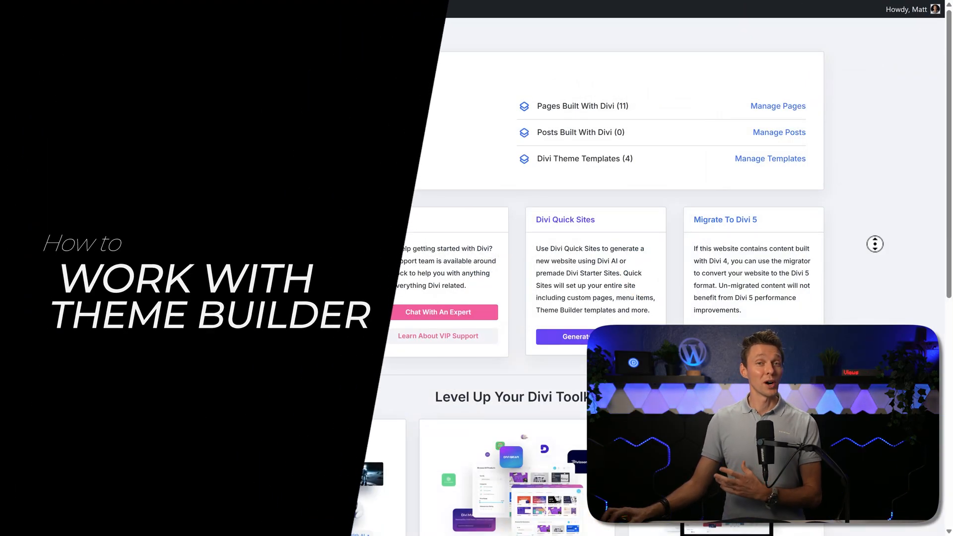
- Navigate from the Divi dashboard to Divi > Theme Builder in the admin sidebar
scroll("down", 3)
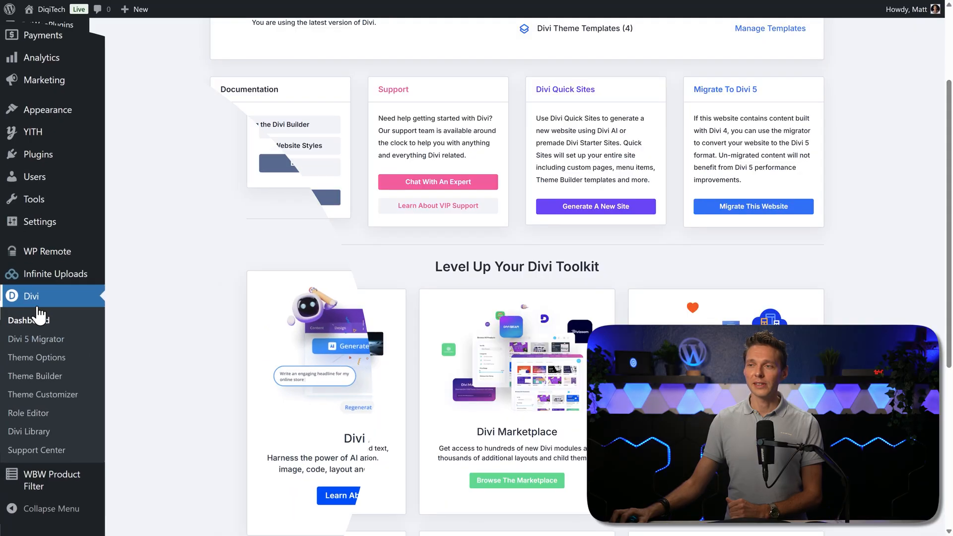
left_click(35, 376)
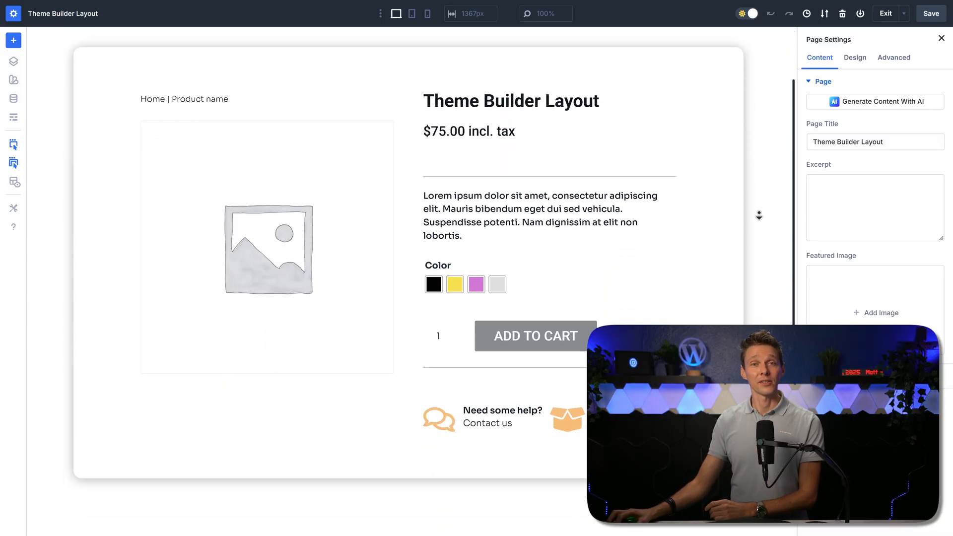
- Scroll through the All Products template layout, then exit back to the Theme Builder
scroll("down", 3)
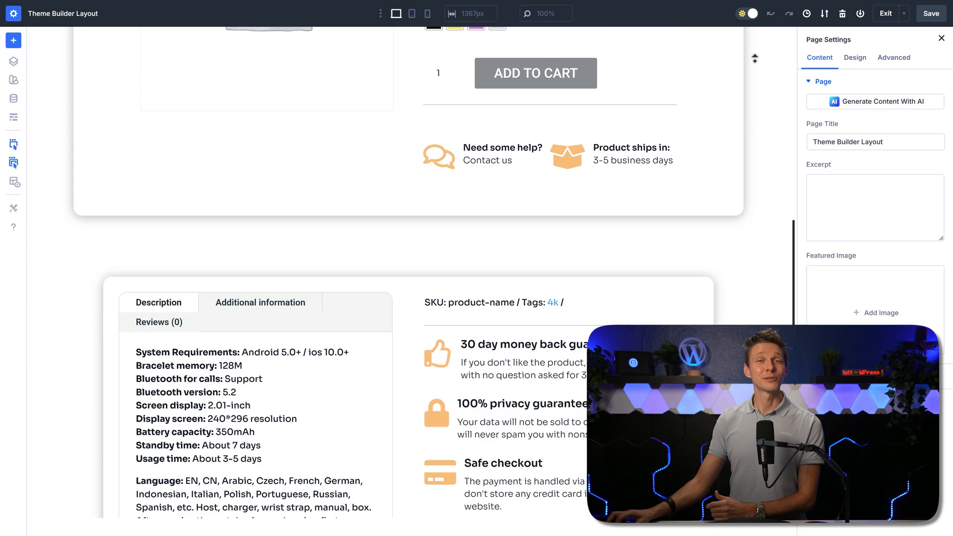
left_click(535, 72)
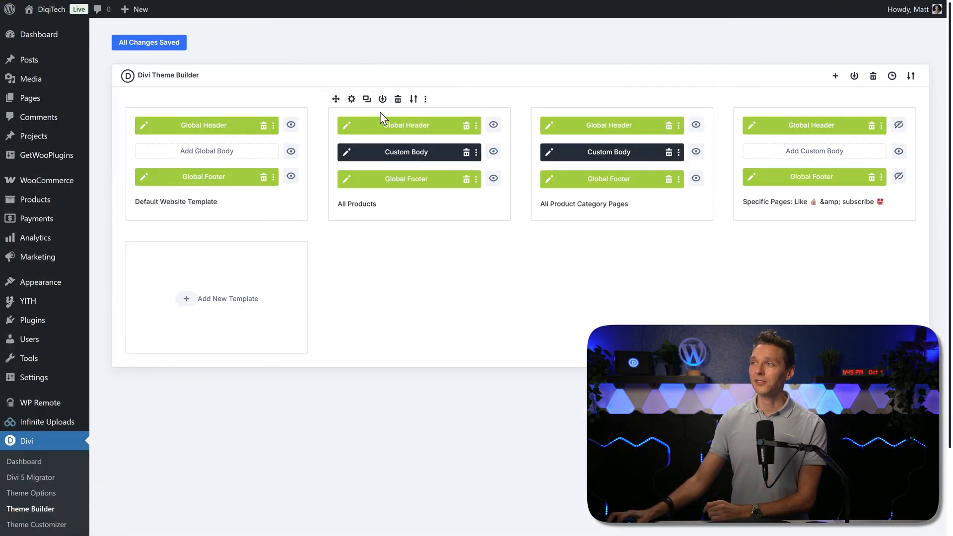
- Show the All Products template's assignments, scrolling to its Products section
left_click(425, 98)
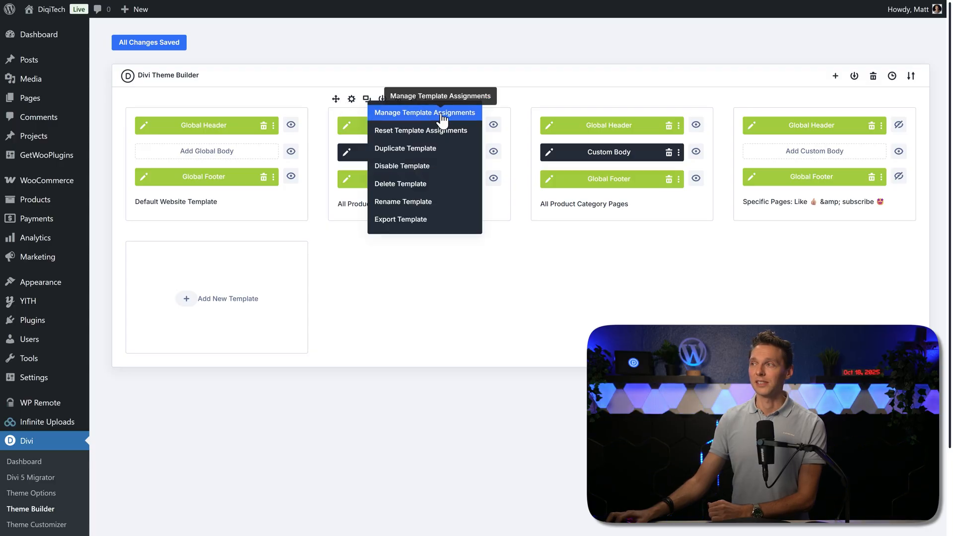
left_click(424, 113)
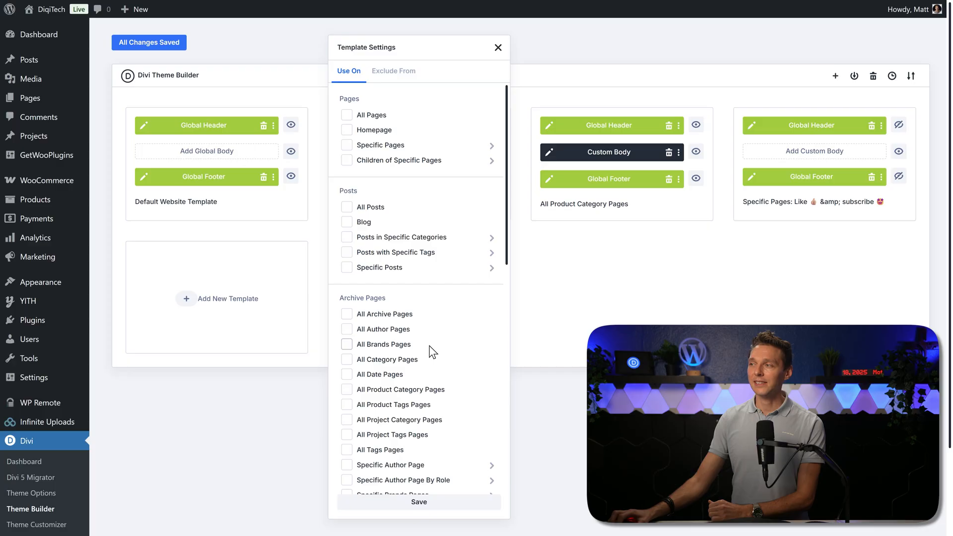
scroll("down", 3)
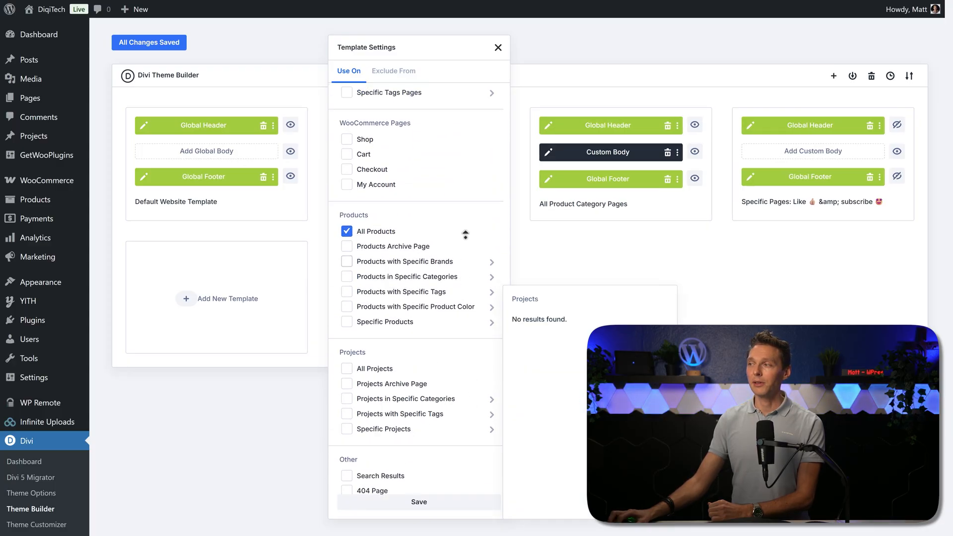
scroll("down", 3)
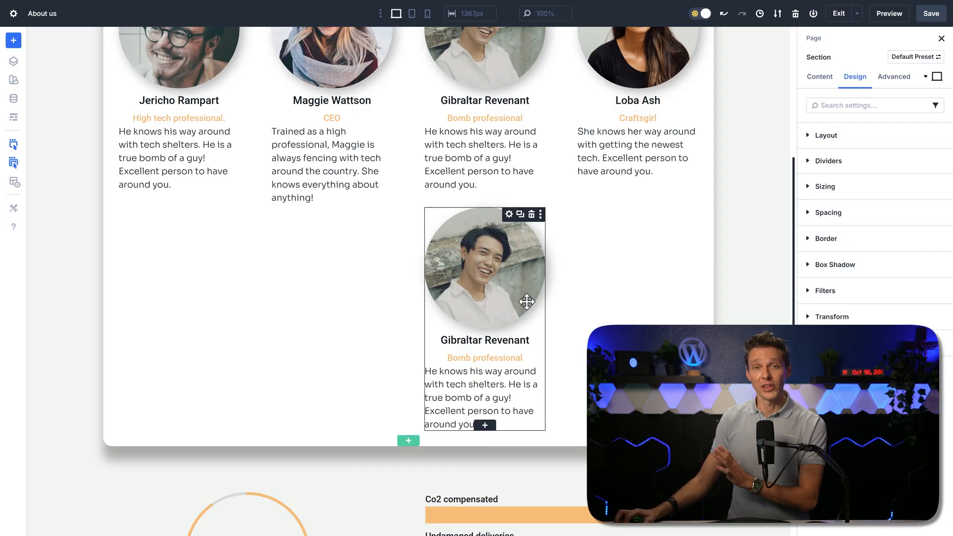
- Undo the duplicated Gibraltar Revenant Person module, then open the Contact page in the builder
left_click(724, 14)
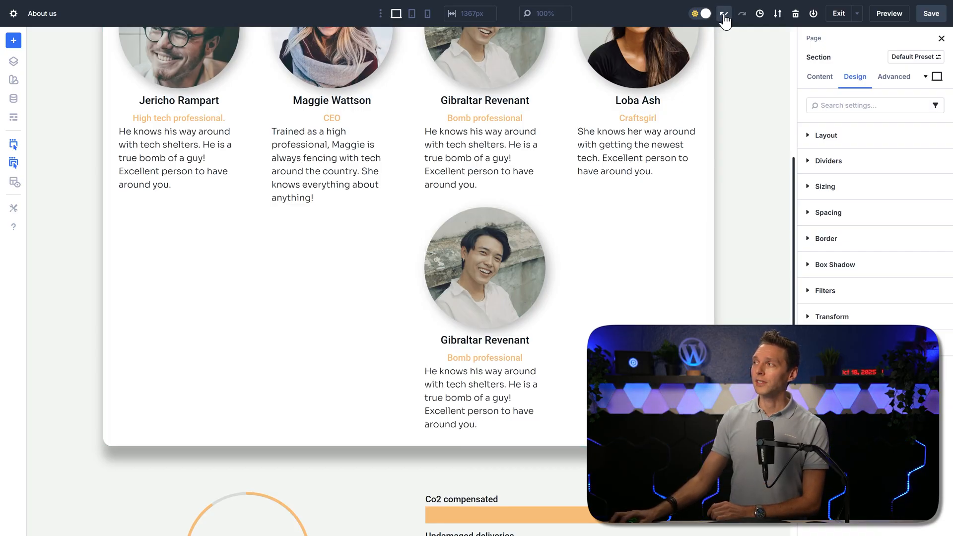
mouse_move(723, 13)
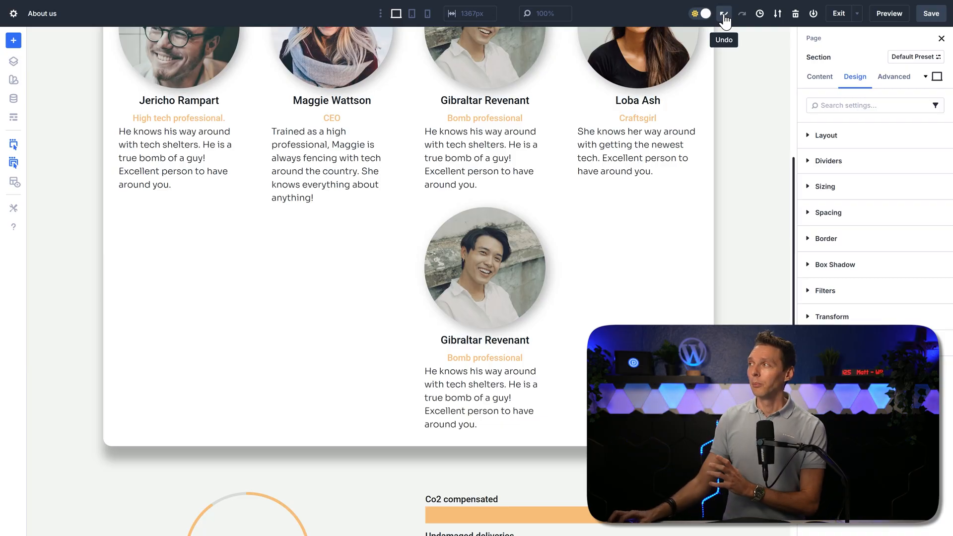
left_click(759, 14)
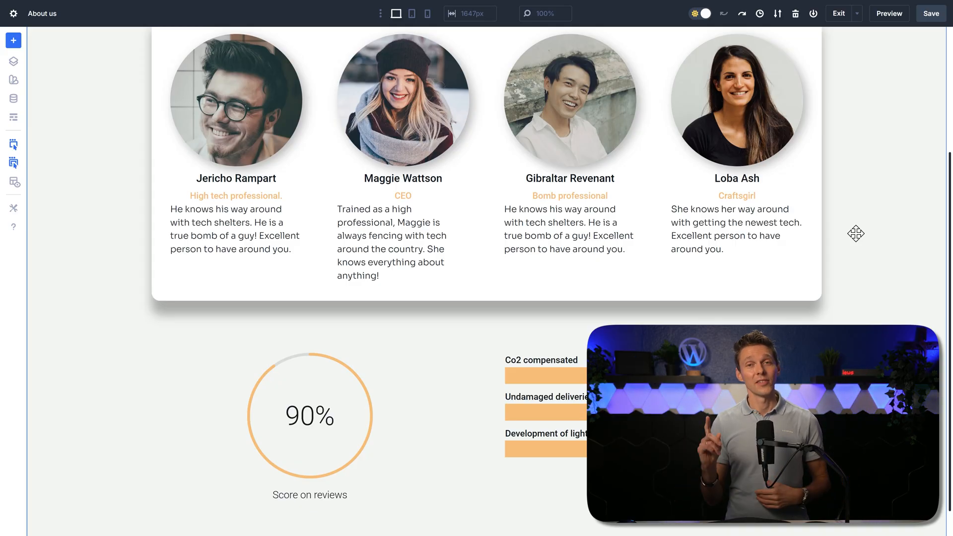
left_click(569, 100)
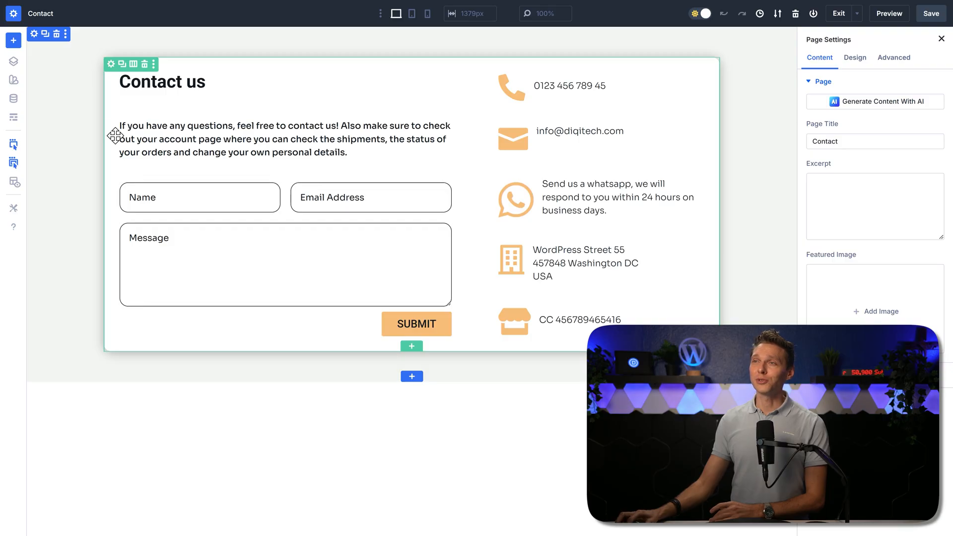
- Open Load From Library, scroll the Premade Layouts, and pick the Esthetician layout pack
left_click(412, 346)
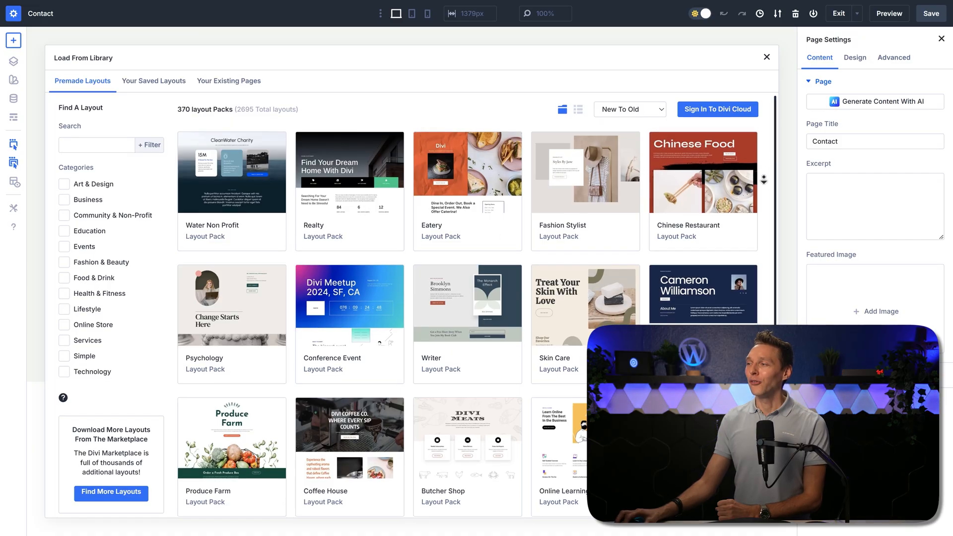
scroll("down", 3)
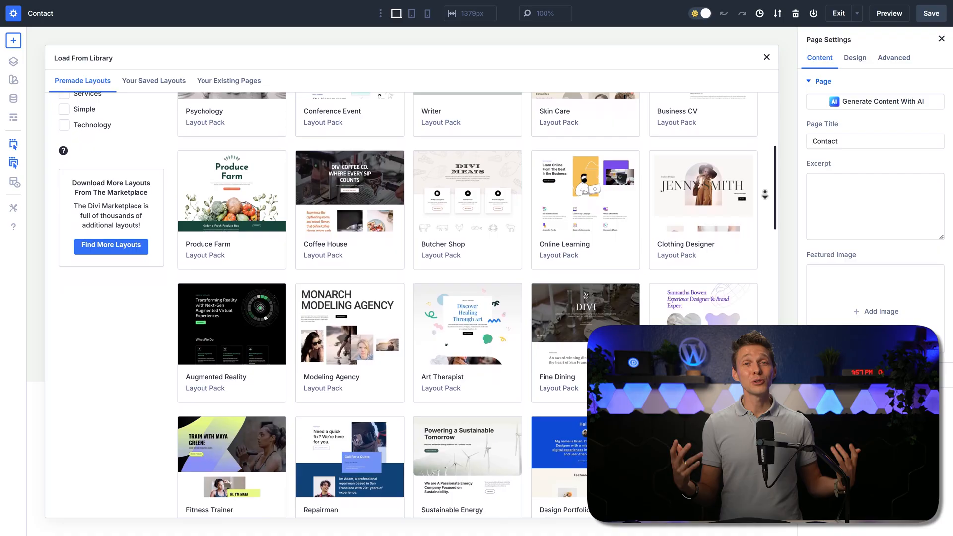
scroll("down", 3)
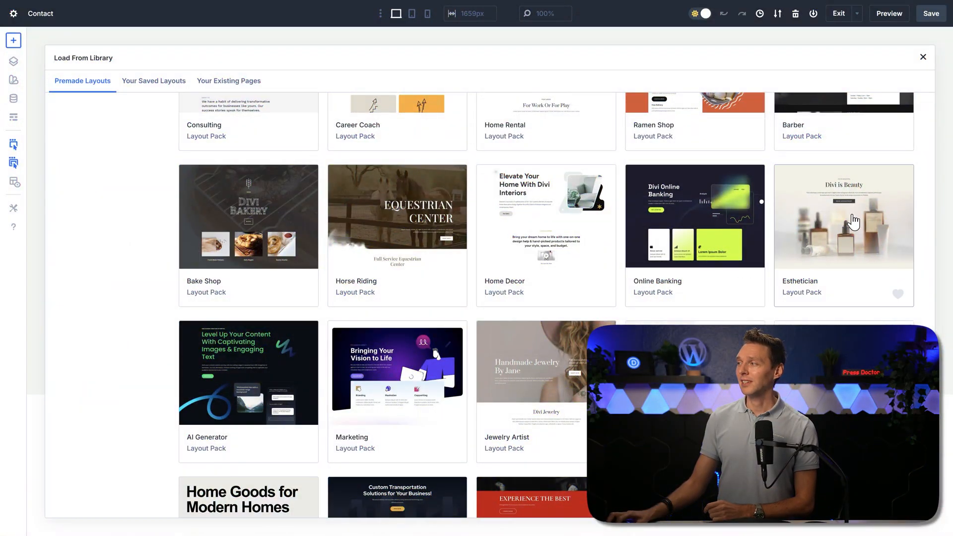
left_click(842, 217)
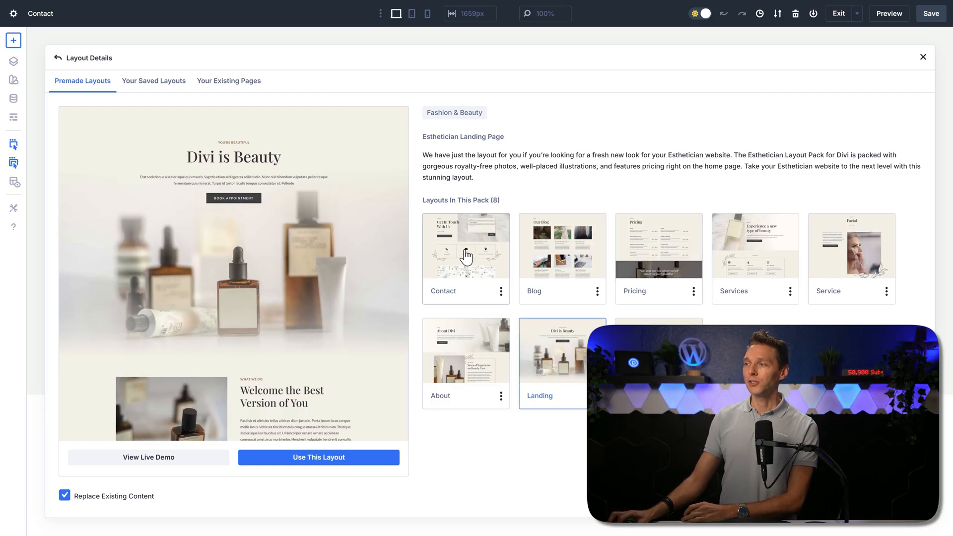
- Preview the Contact, Blog and Pricing layouts, then import Esthetician Pricing with its presets
left_click(465, 257)
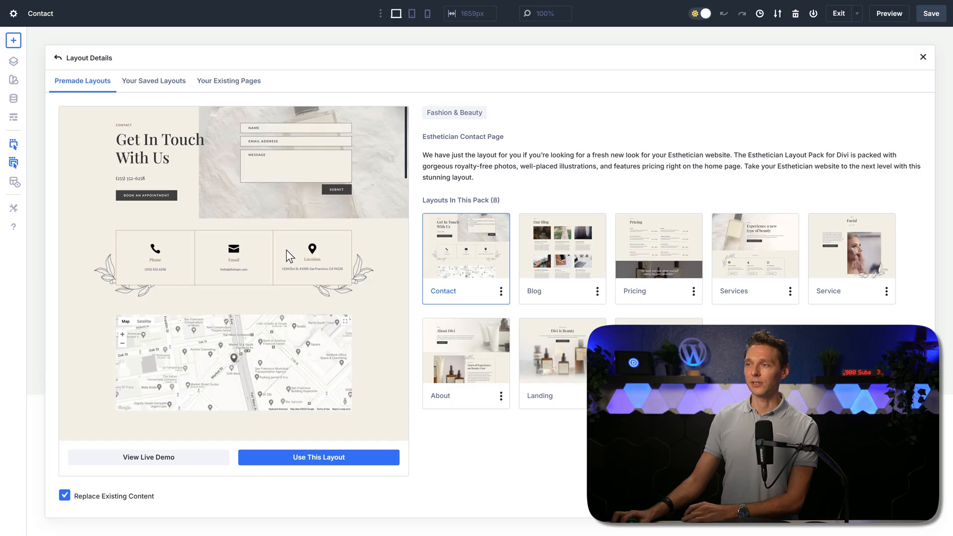
left_click(560, 258)
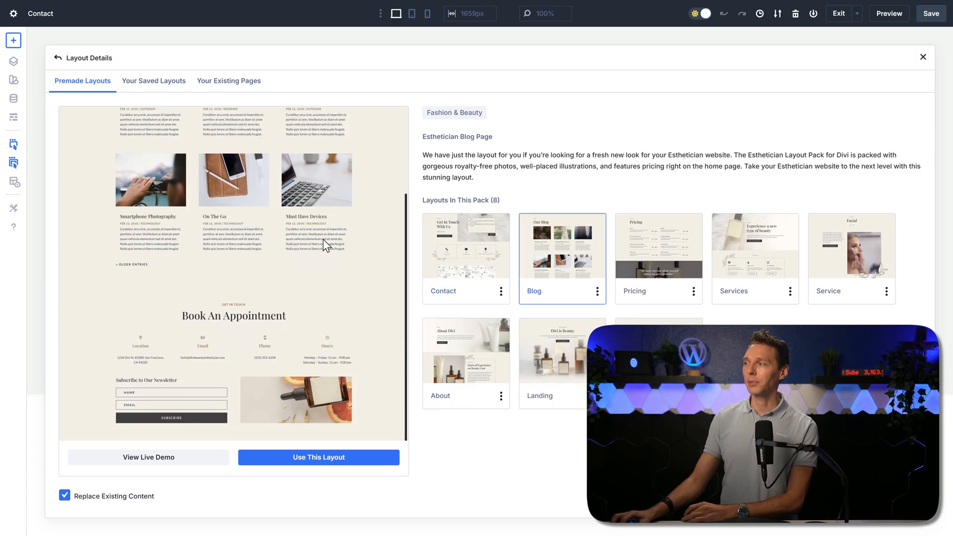
left_click(658, 245)
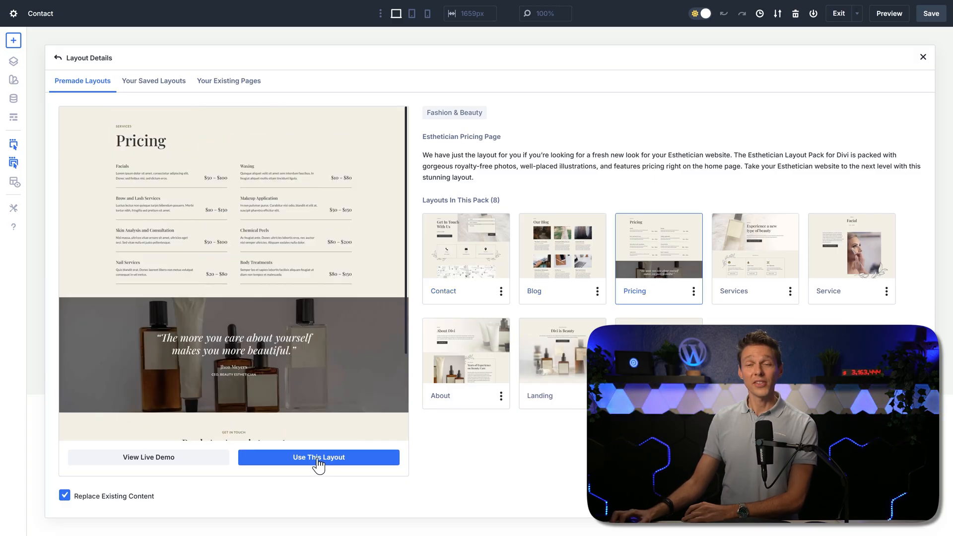
left_click(319, 457)
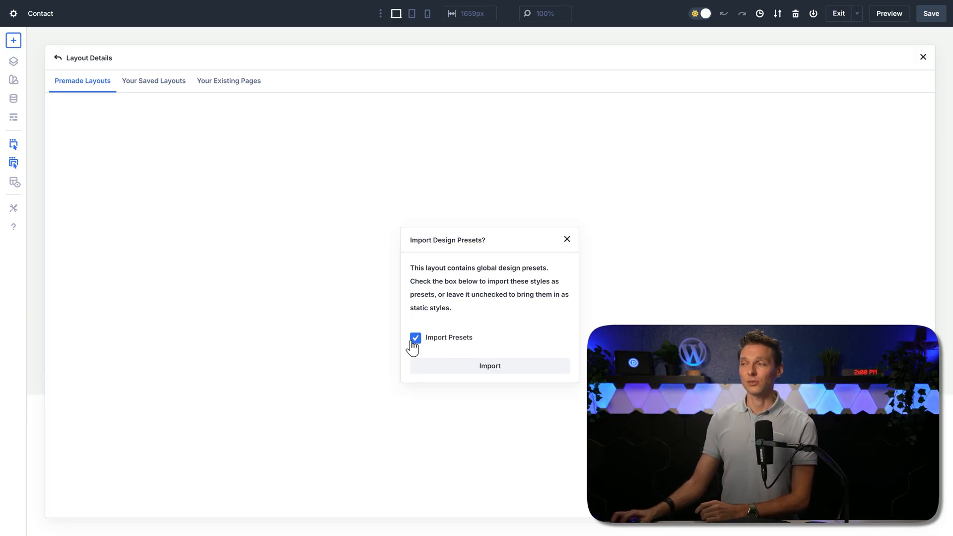
left_click(489, 366)
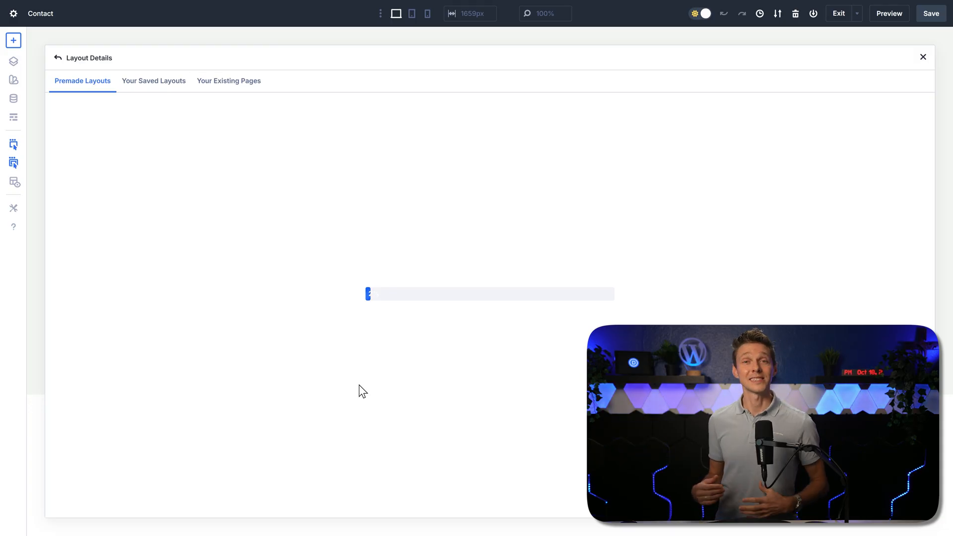
- Scroll down the Contact page to review the imported pricing list and quote section
left_click(923, 57)
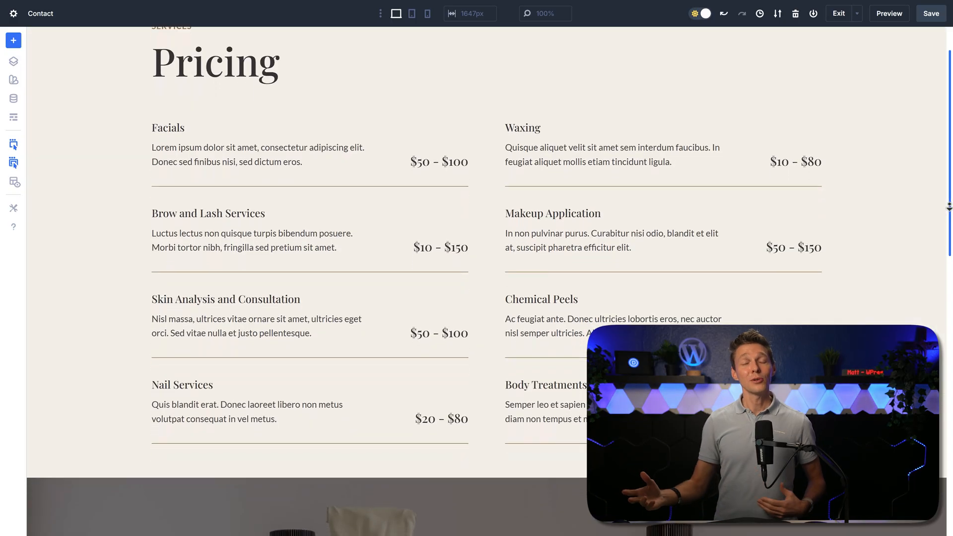
scroll("down", 3)
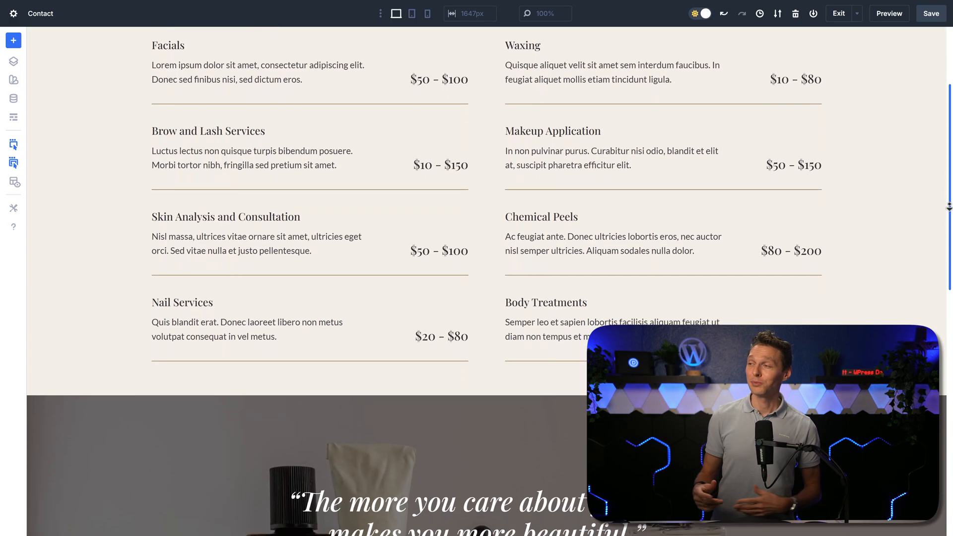